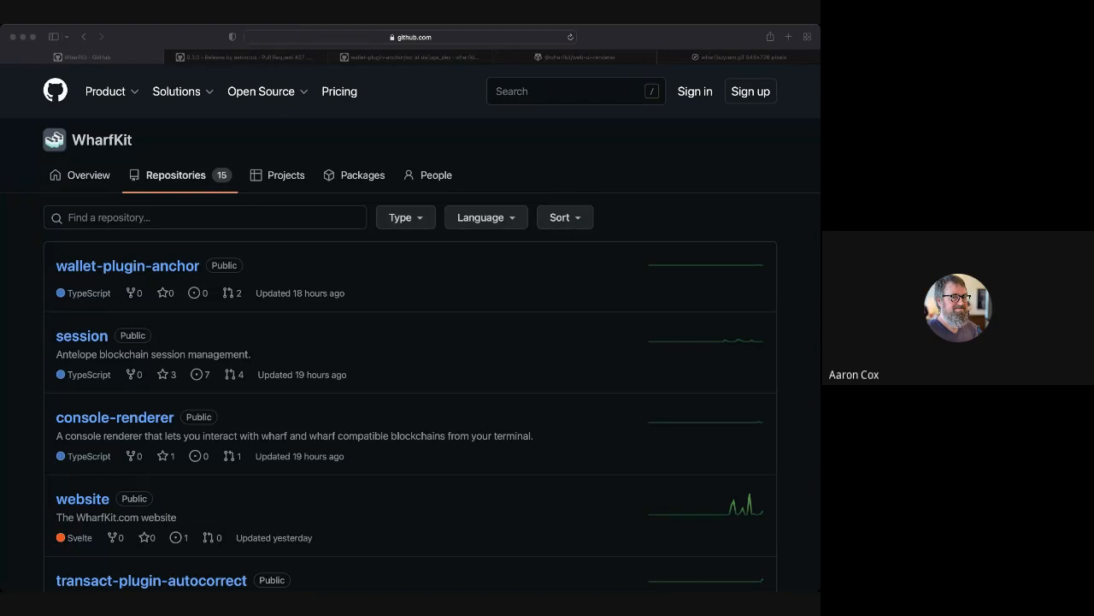
mouse_move(586, 391)
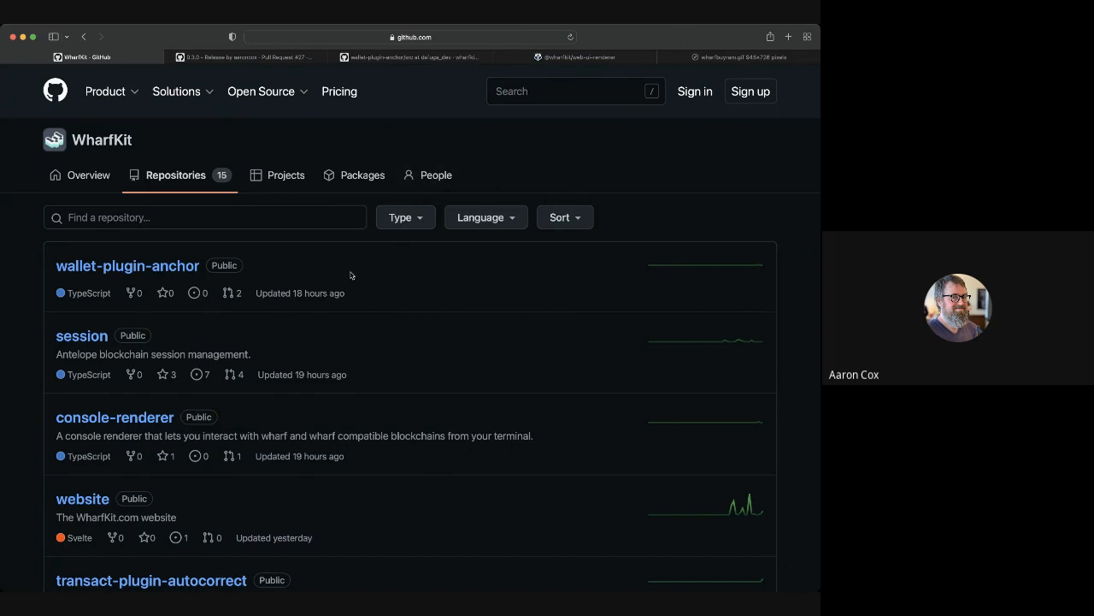
mouse_move(510, 258)
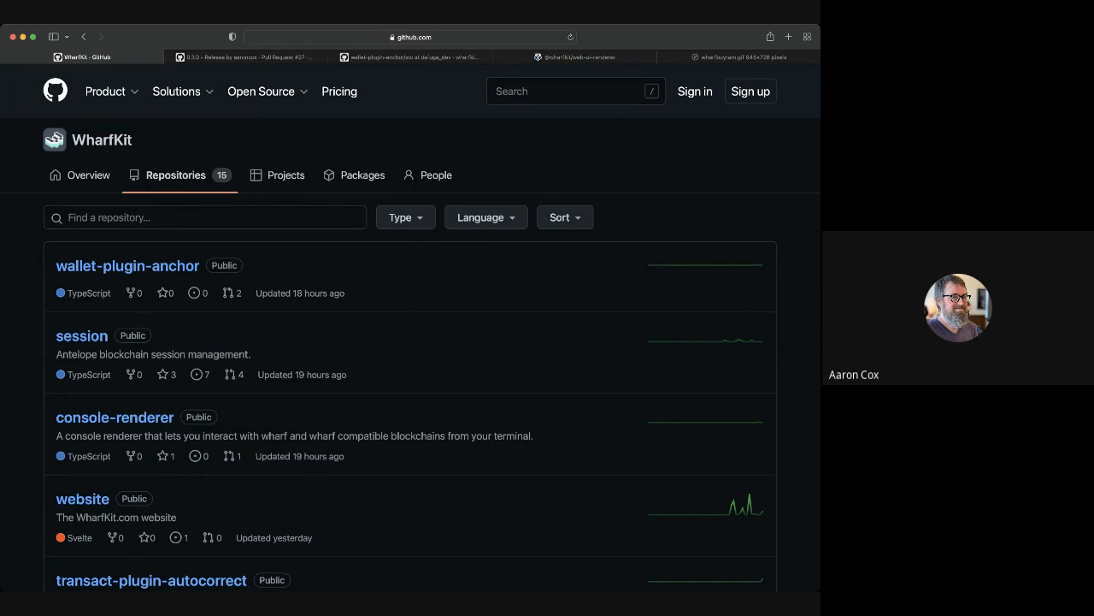
- Look over the WharfKit organisation overview, then return to its repository list
click(78, 174)
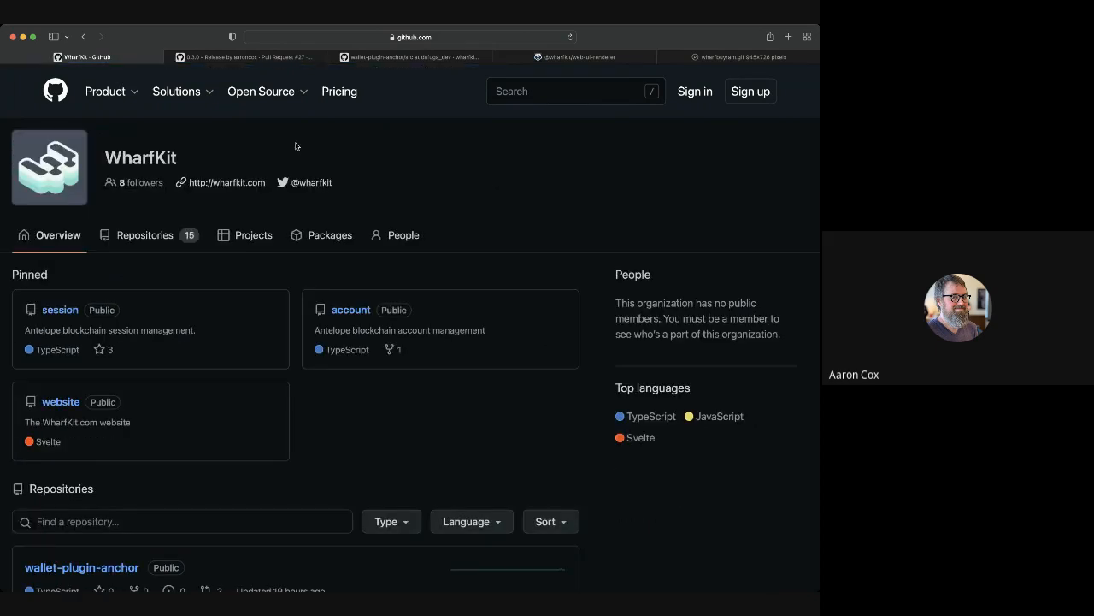
scroll(down, 3)
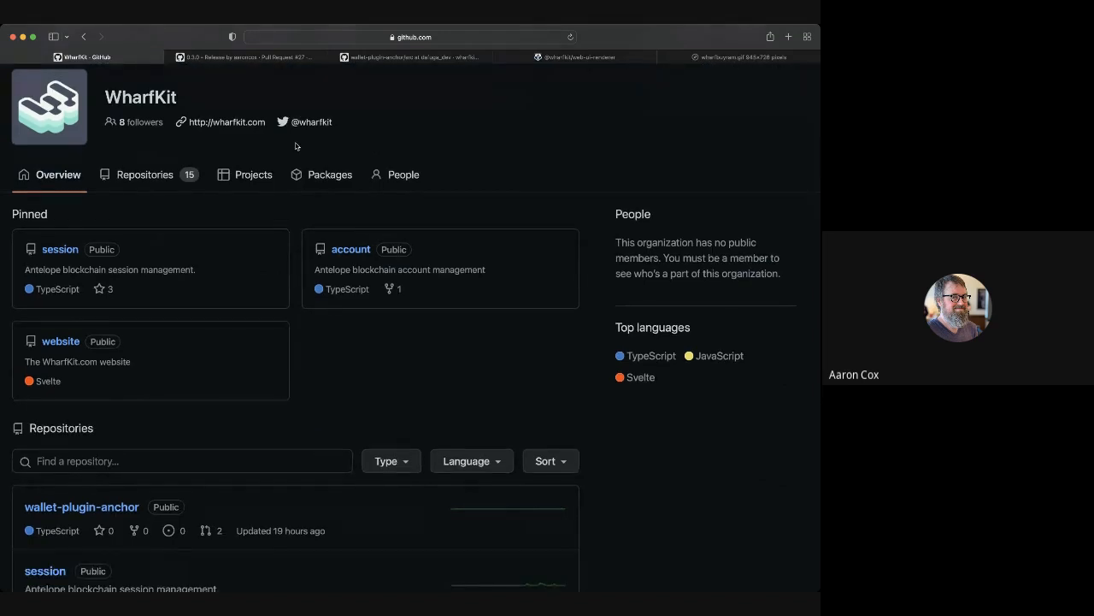
click(144, 175)
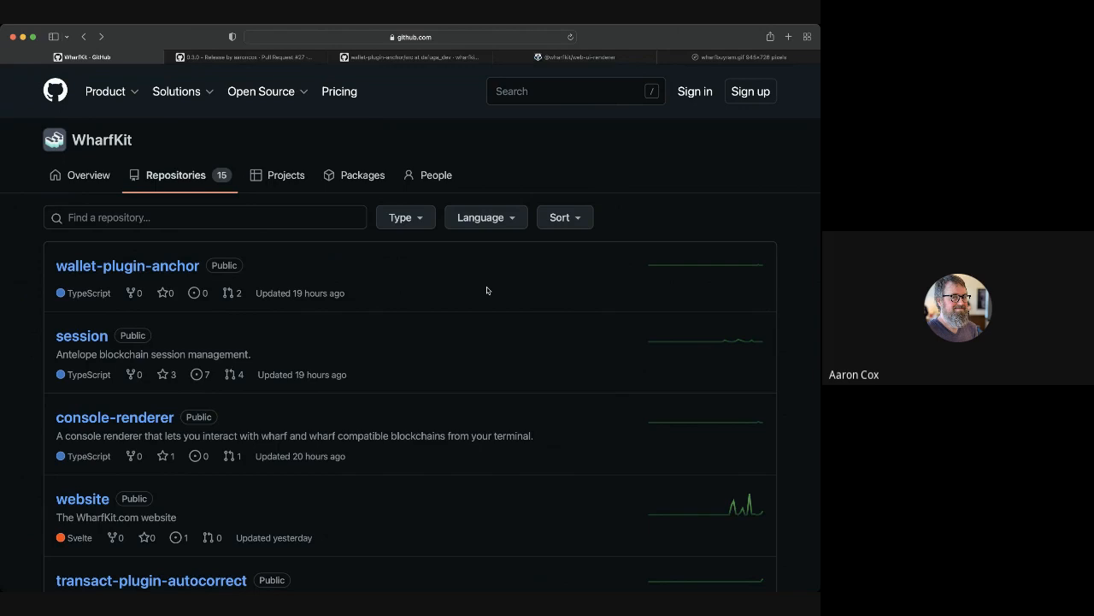
mouse_move(460, 289)
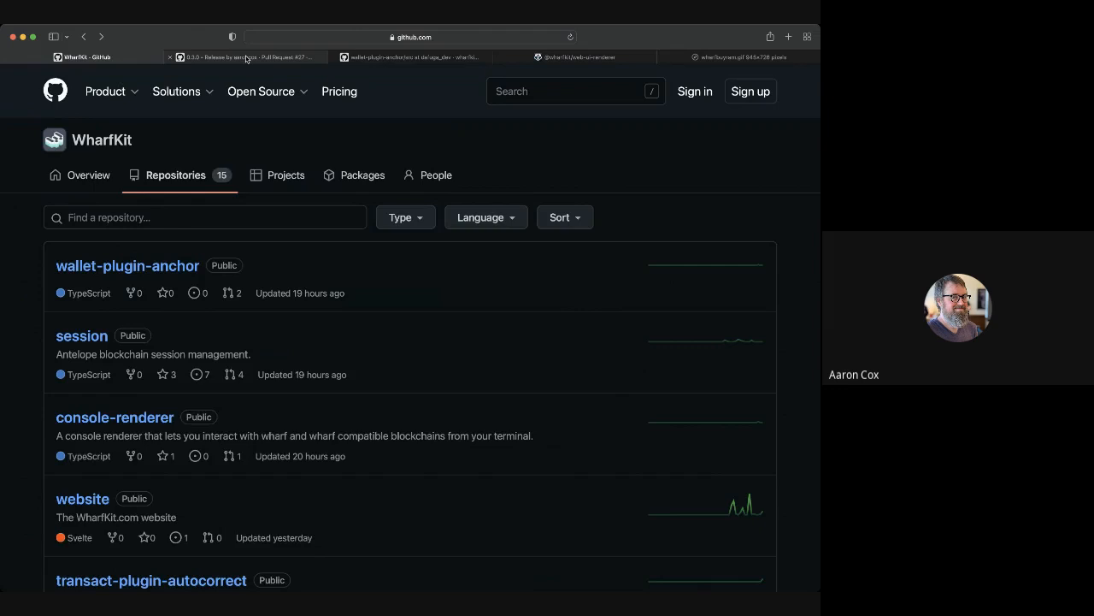
- Bring up the '0.3.0 - Release' pull request #27 and scroll through its 67 commits
click(248, 57)
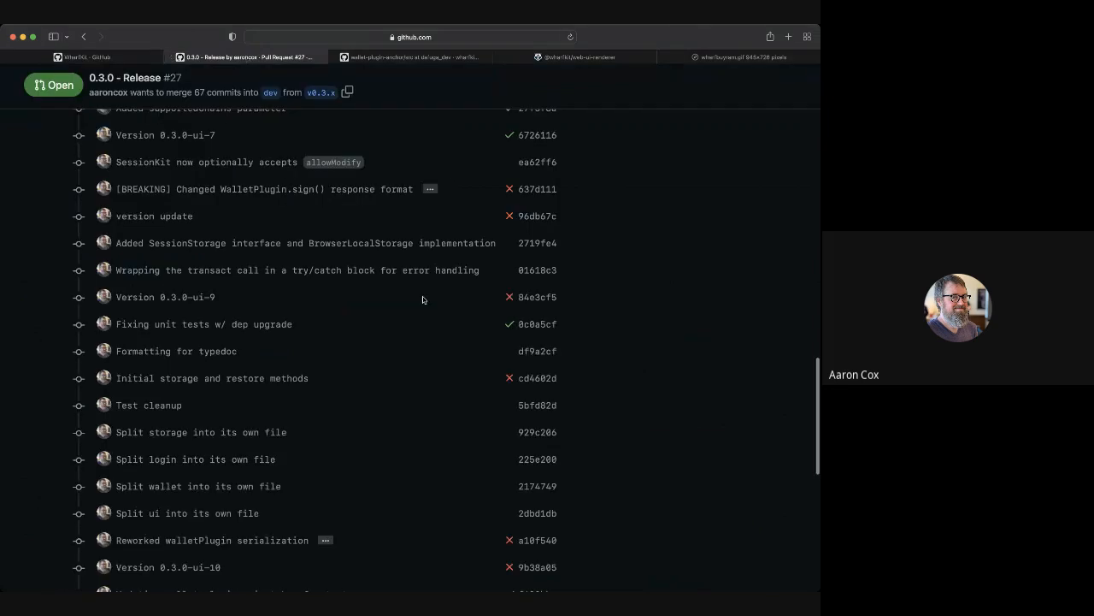
mouse_move(364, 121)
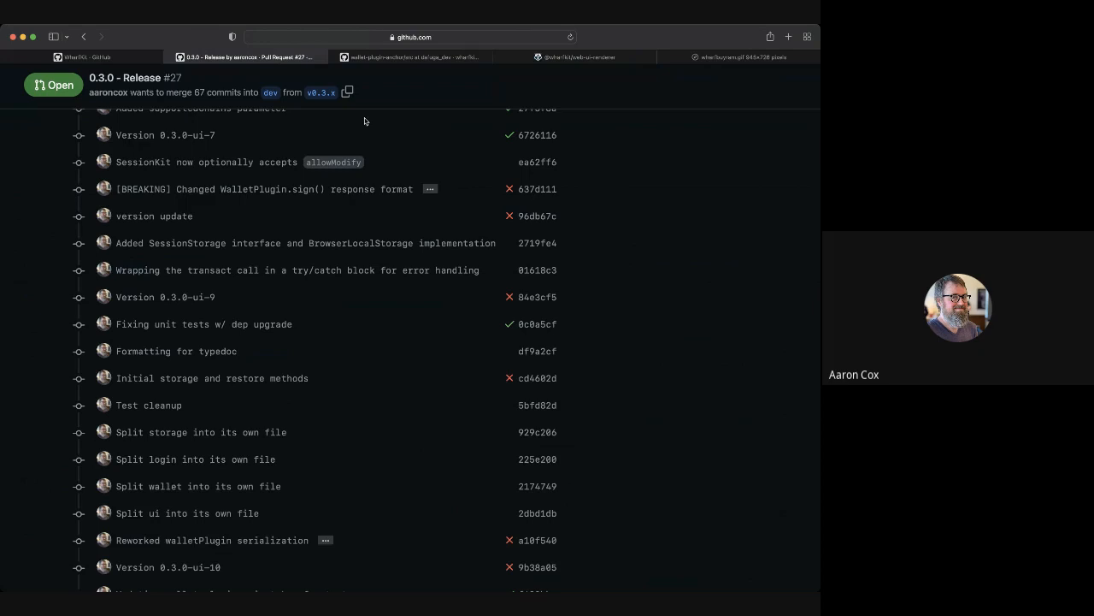
scroll(up, 3)
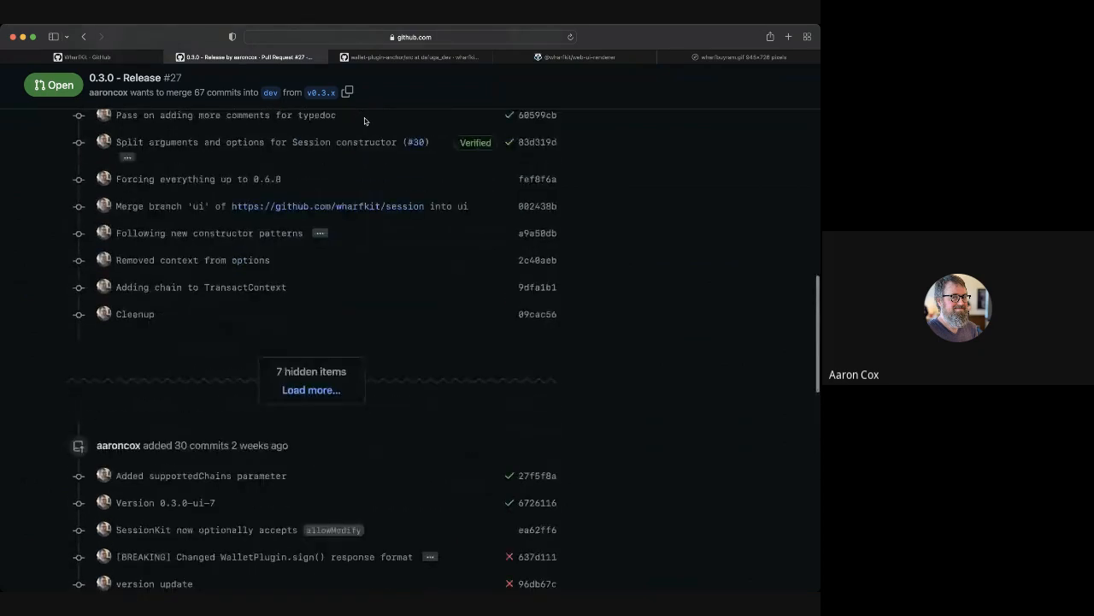
scroll(down, 3)
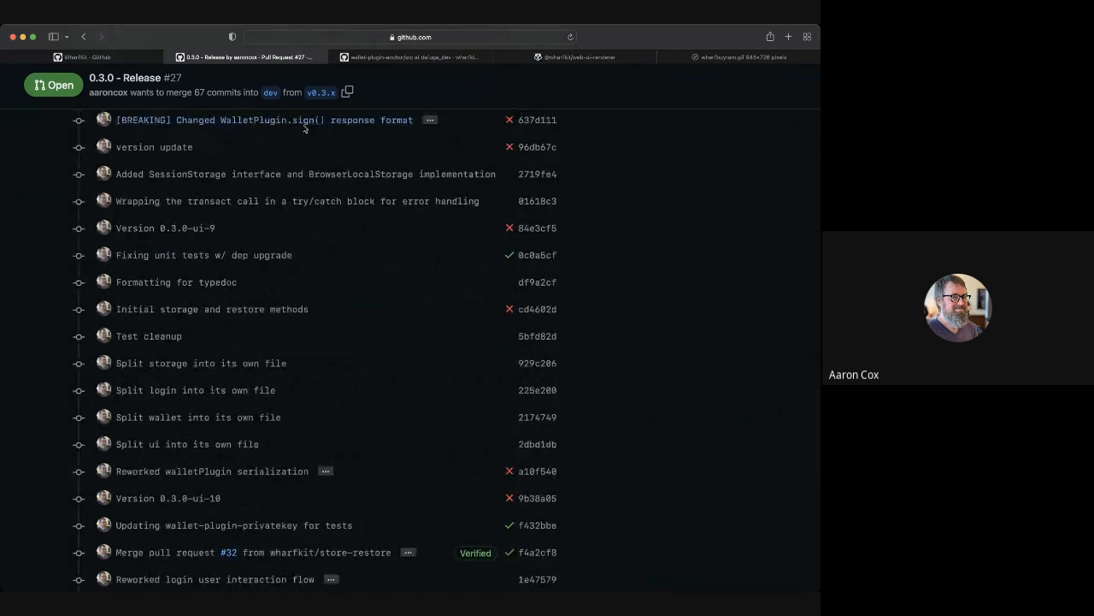
mouse_move(315, 129)
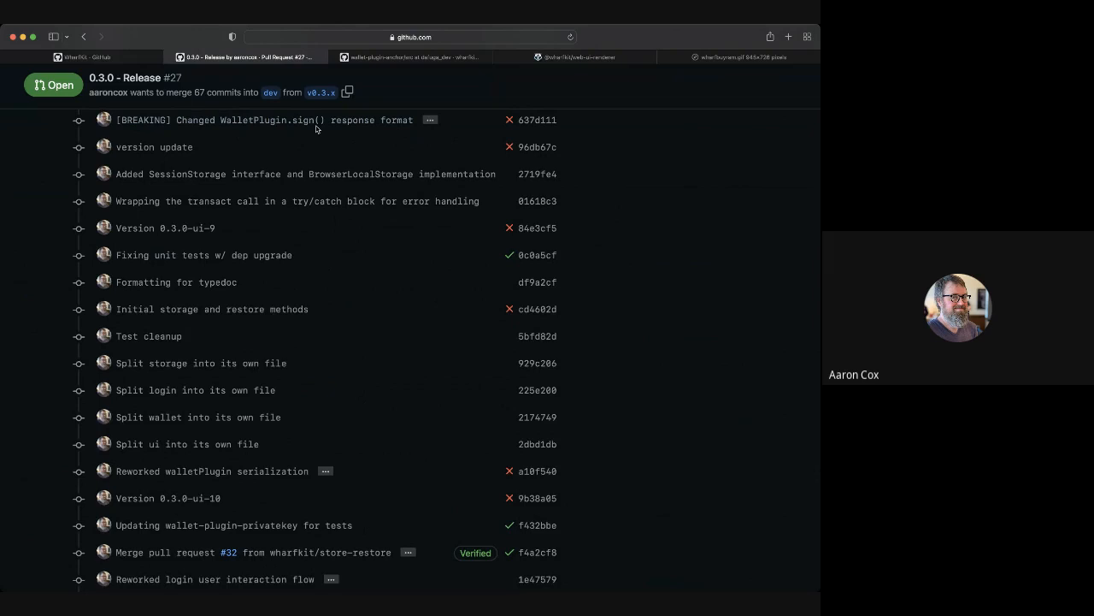
mouse_move(293, 196)
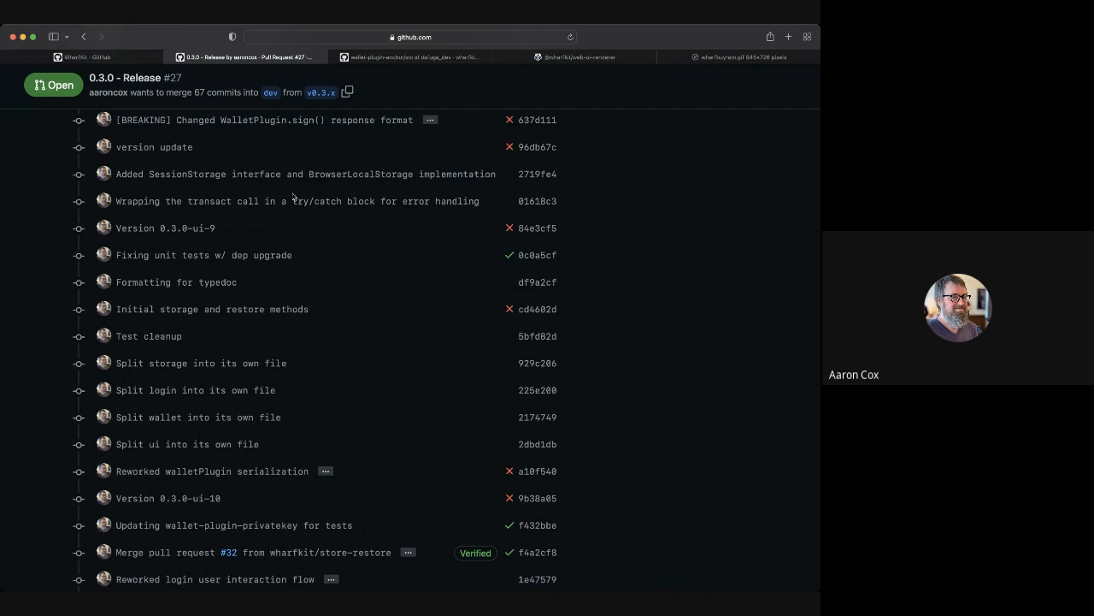
mouse_move(297, 214)
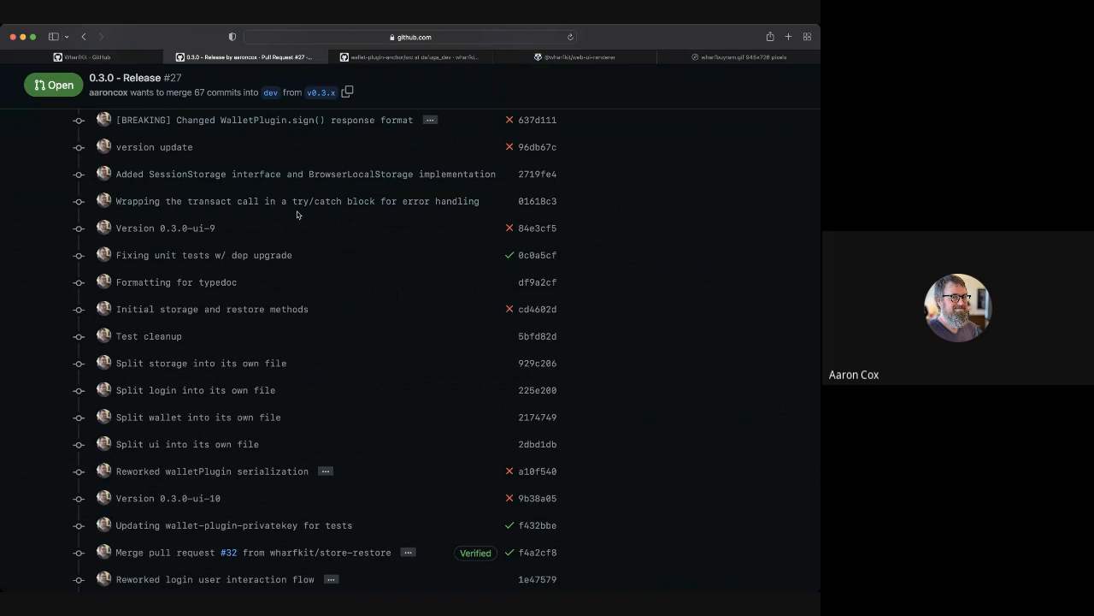
scroll(down, 3)
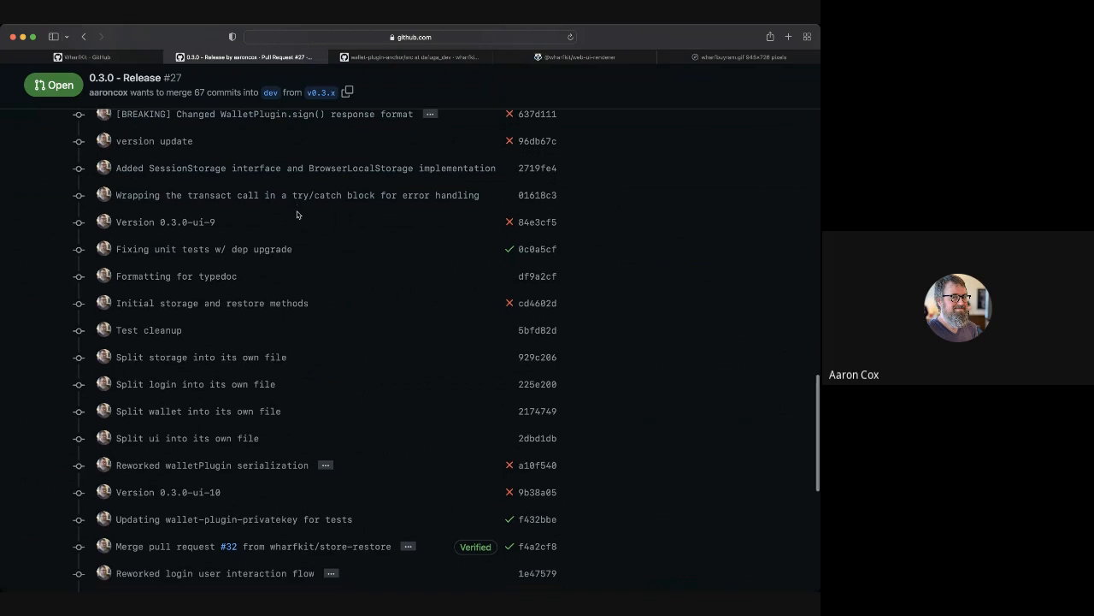
scroll(down, 3)
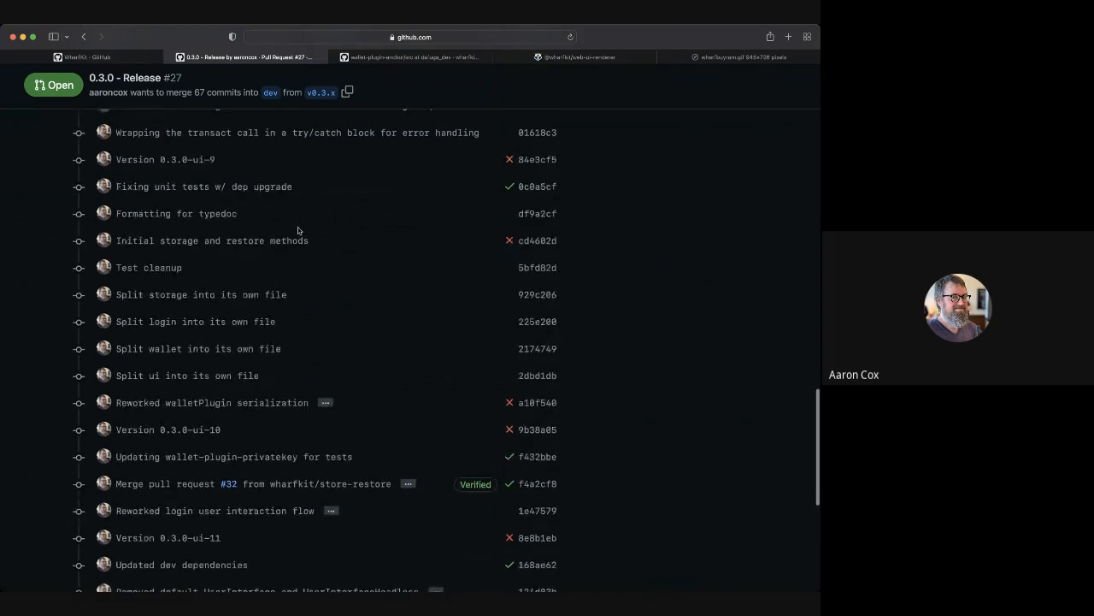
scroll(down, 3)
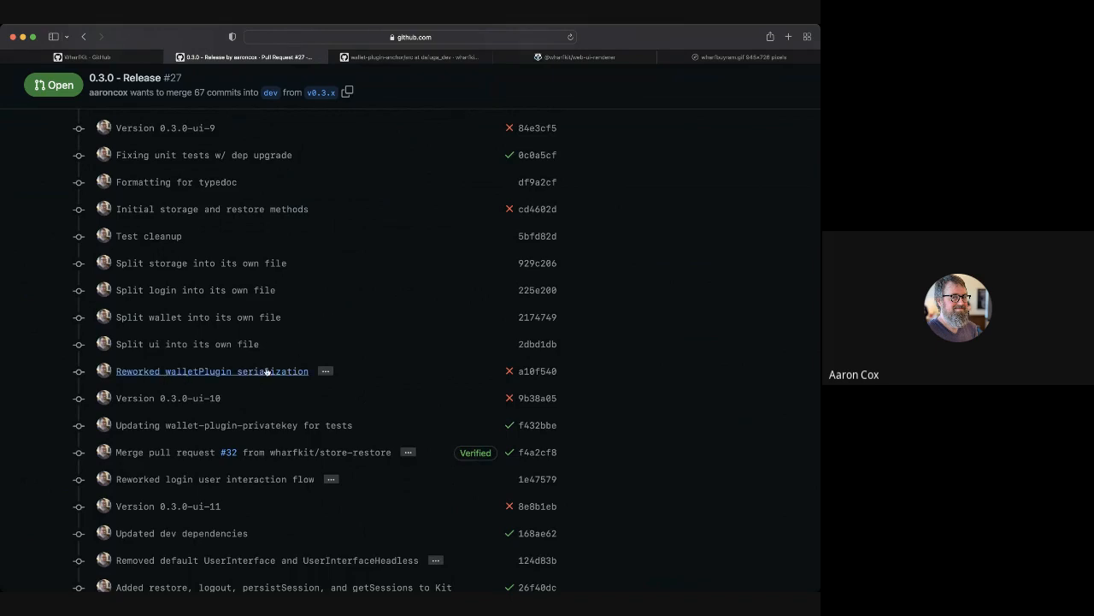
mouse_move(270, 374)
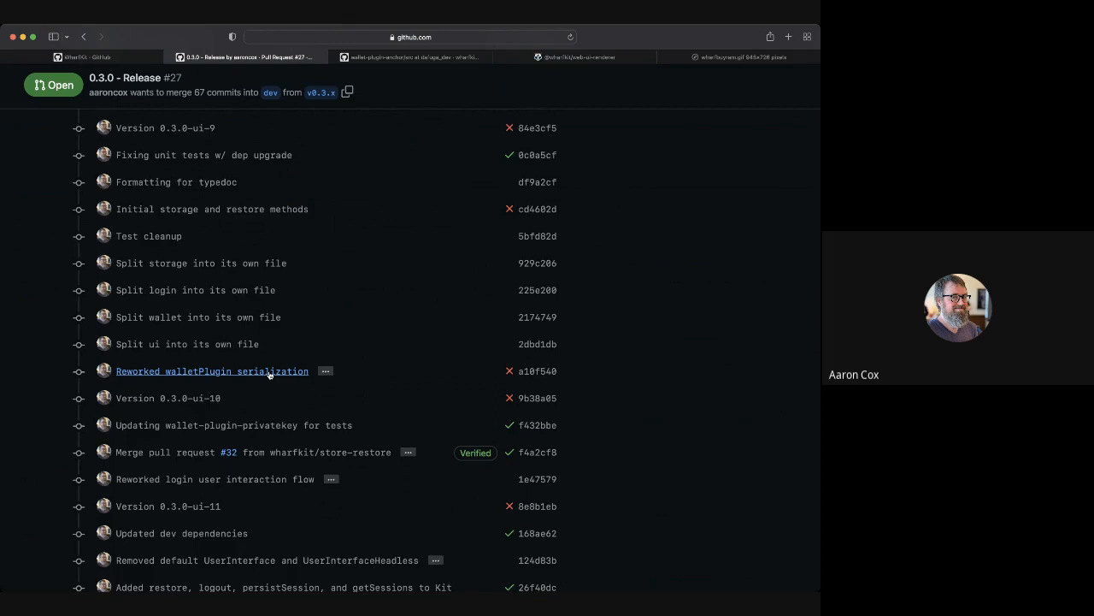
scroll(down, 3)
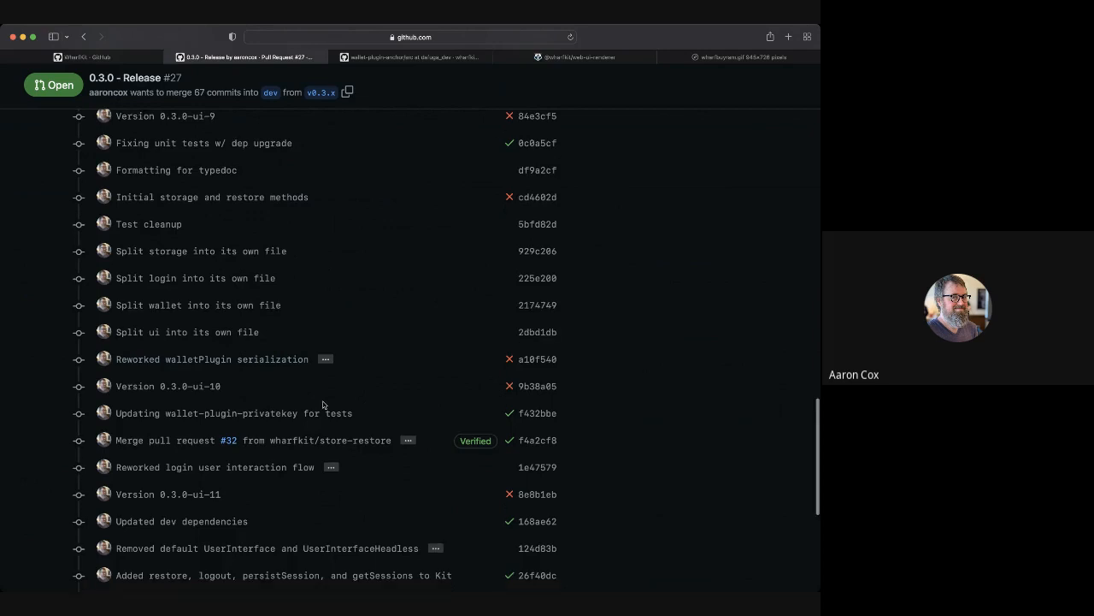
scroll(down, 3)
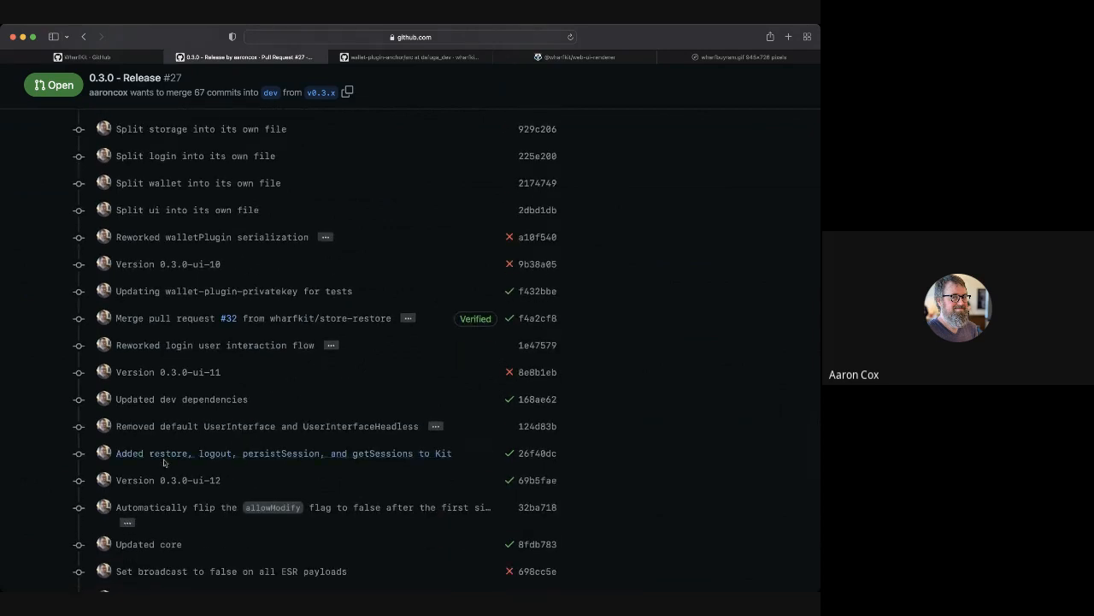
mouse_move(280, 460)
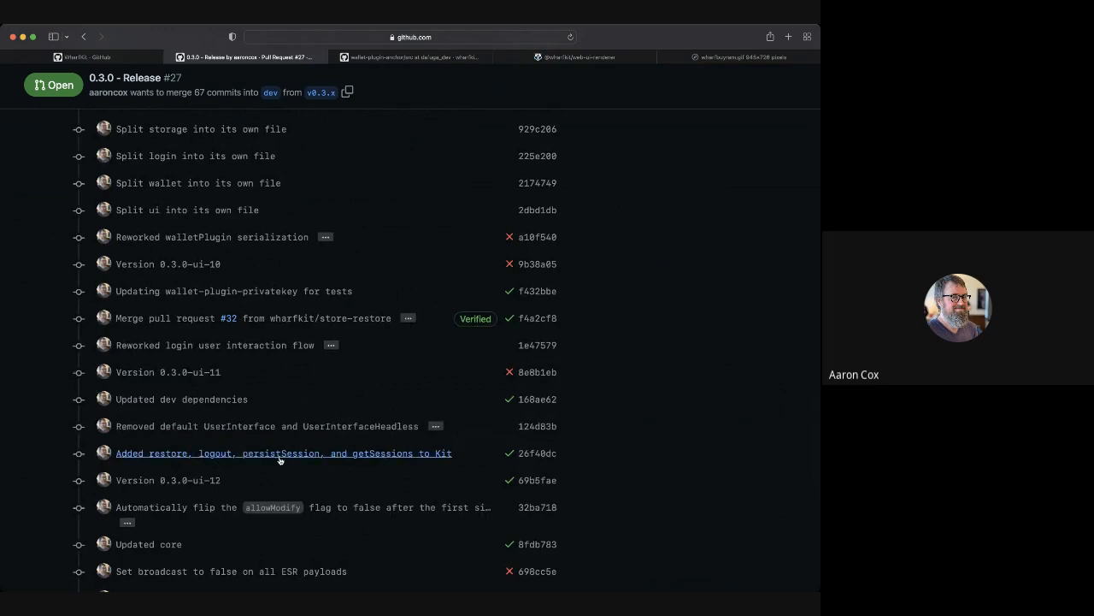
mouse_move(379, 460)
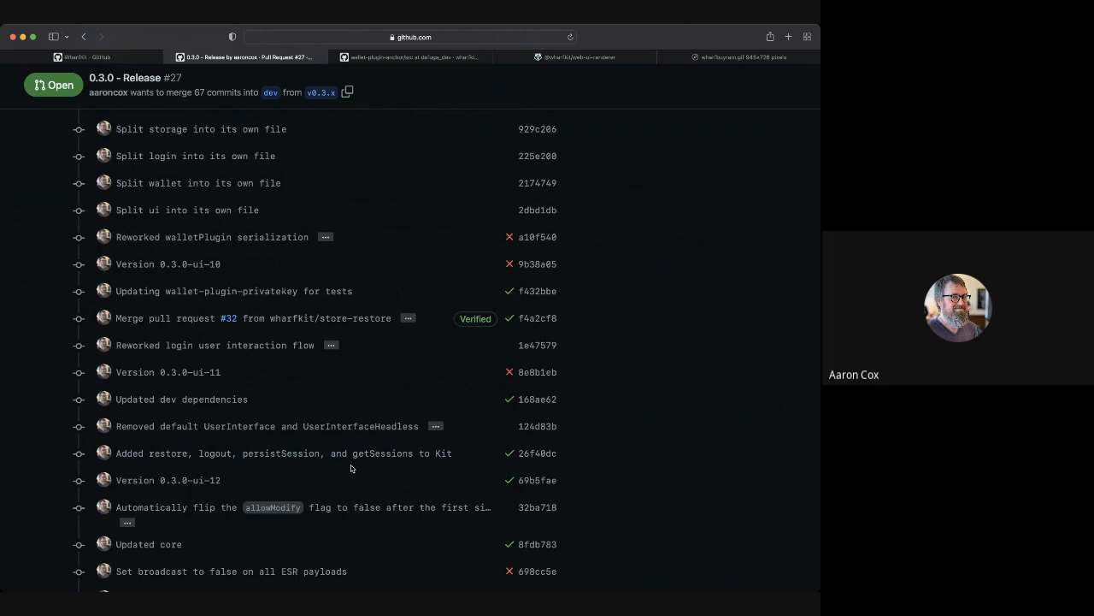
scroll(down, 3)
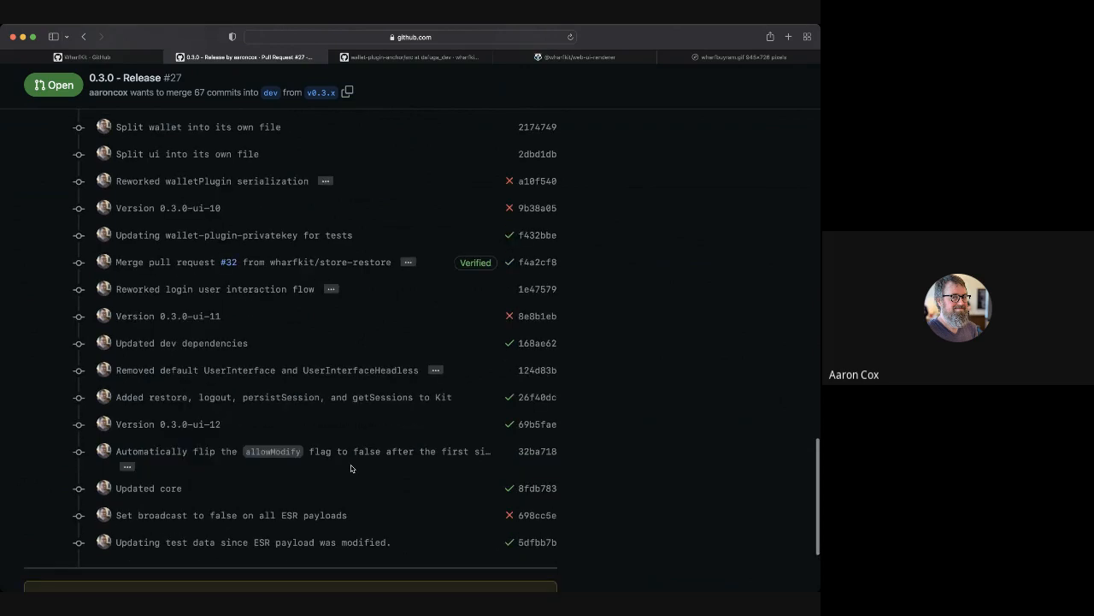
- Scroll pull request #27's commit list down to its final commits and the sign-up-to-comment prompt
scroll(down, 3)
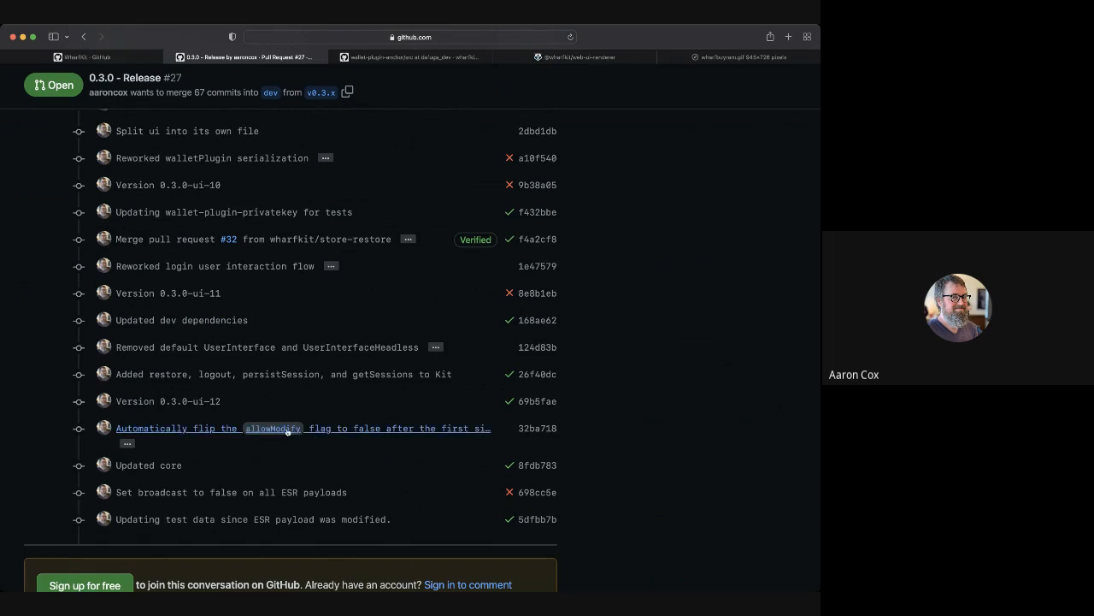
mouse_move(277, 439)
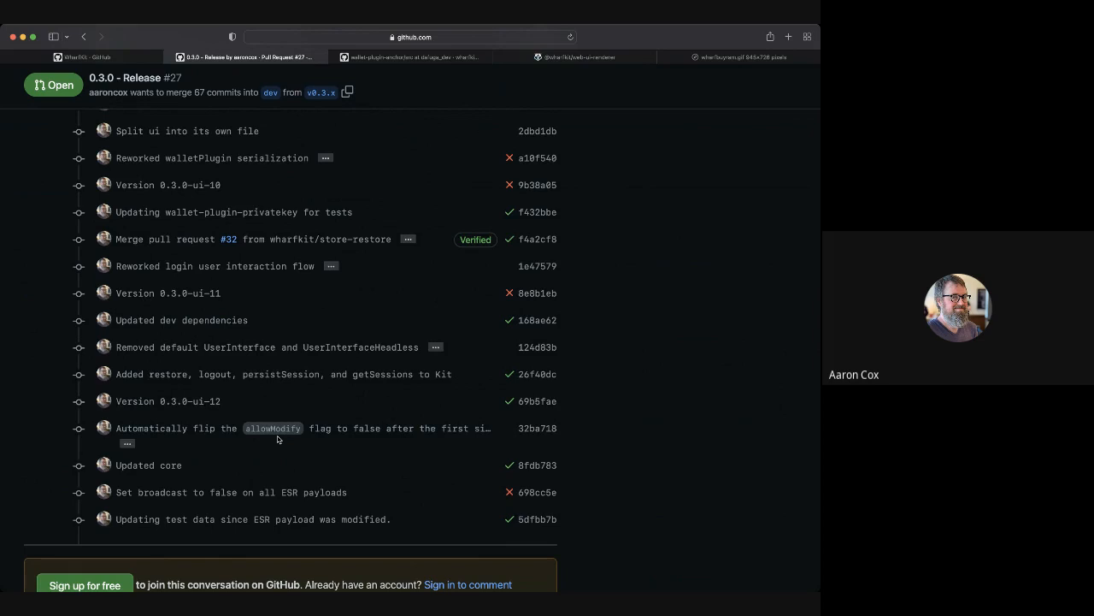
mouse_move(362, 466)
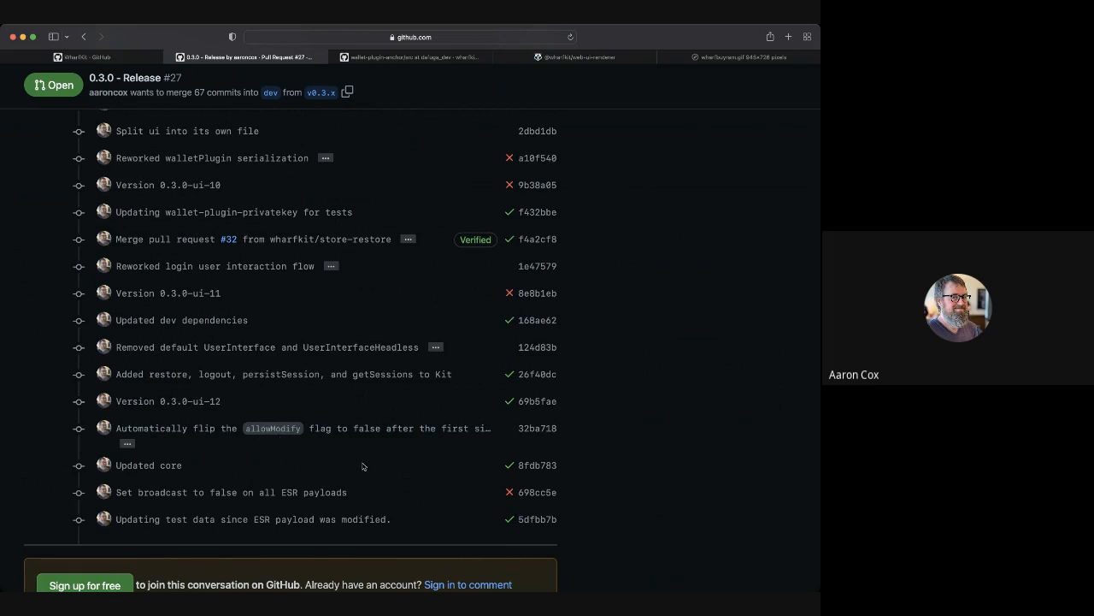
mouse_move(253, 519)
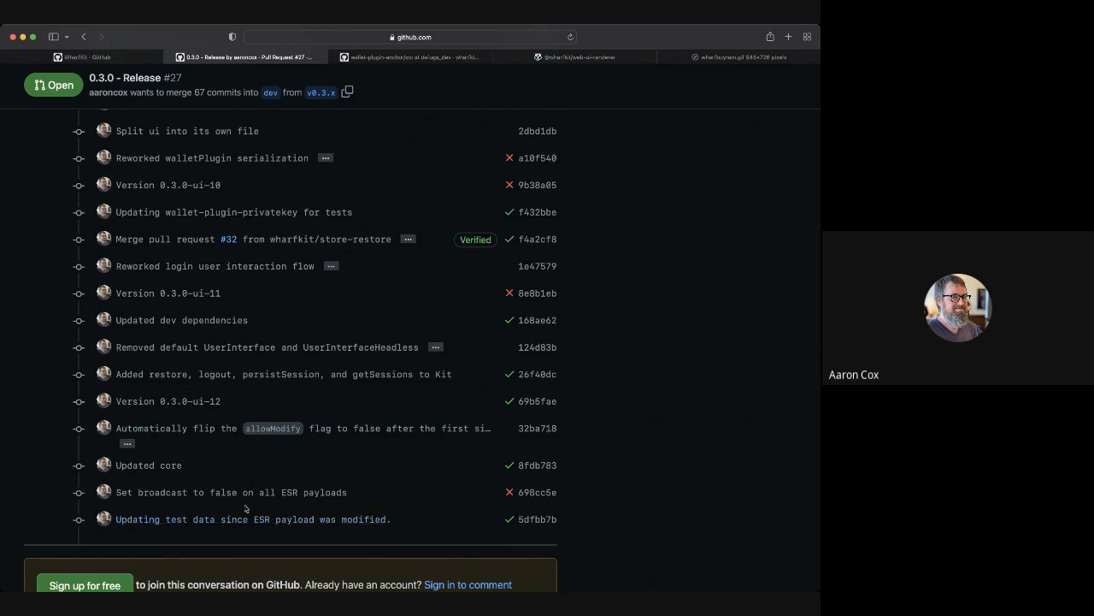
mouse_move(292, 500)
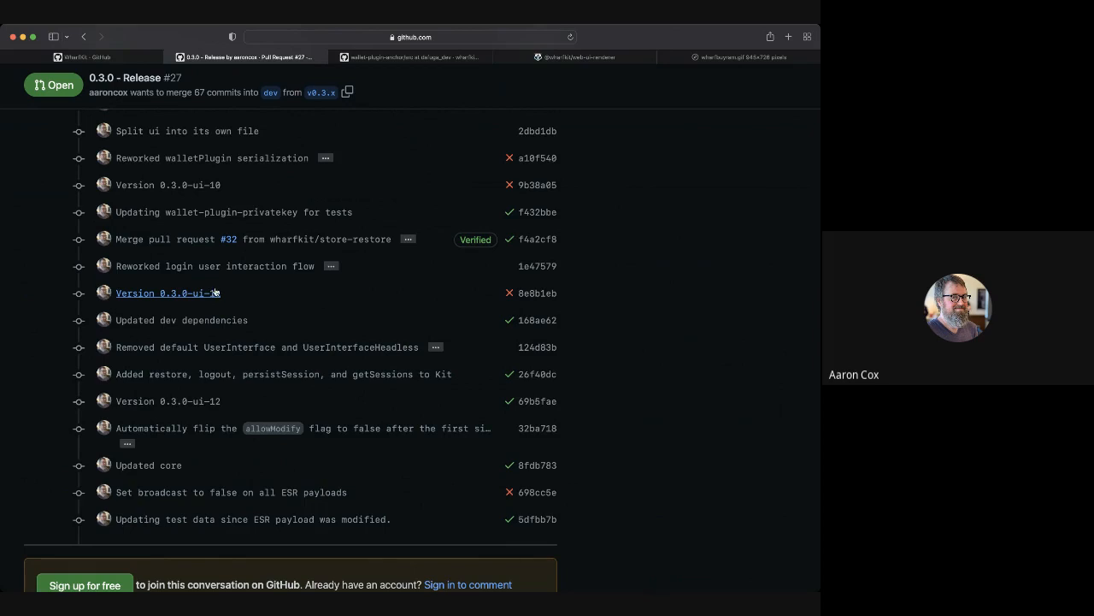
- Expand the 'Reworked login user interaction flow' commit notes, then switch to the Web UI Renderer test page
click(330, 265)
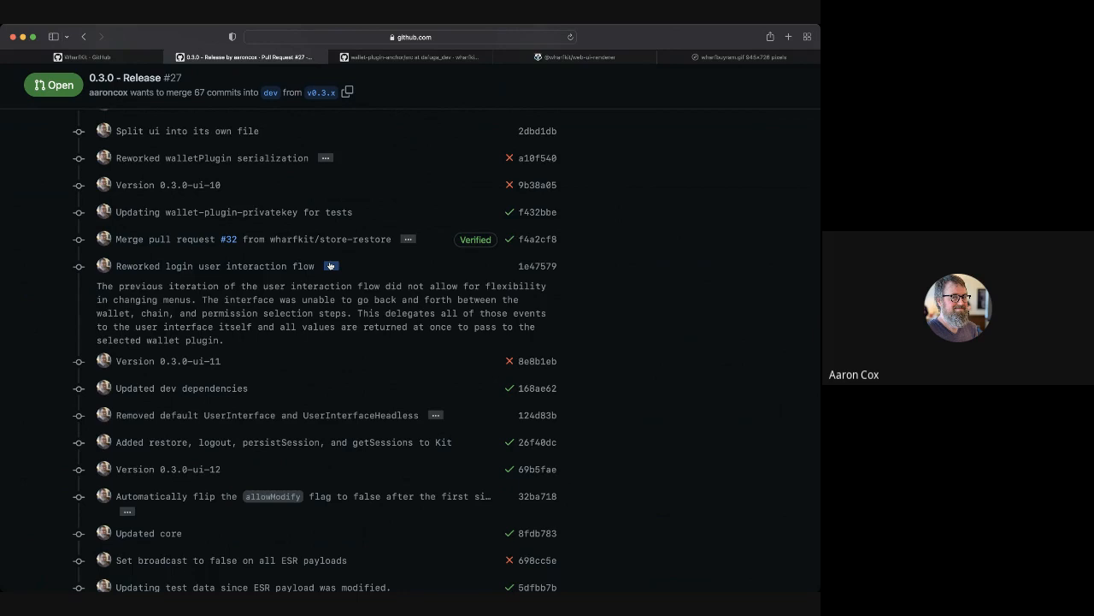
mouse_move(501, 109)
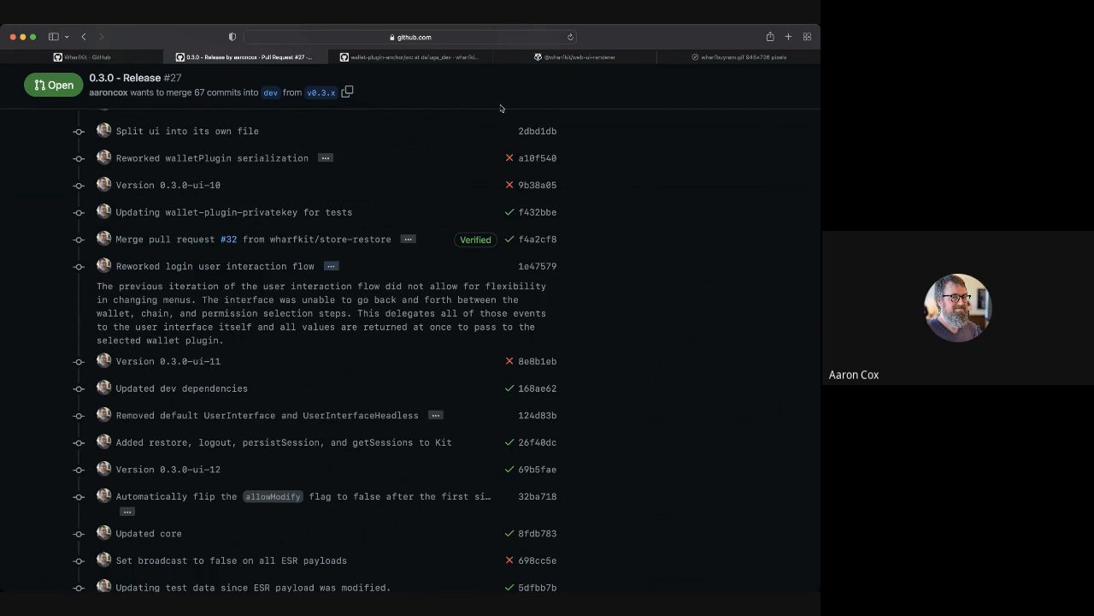
click(577, 57)
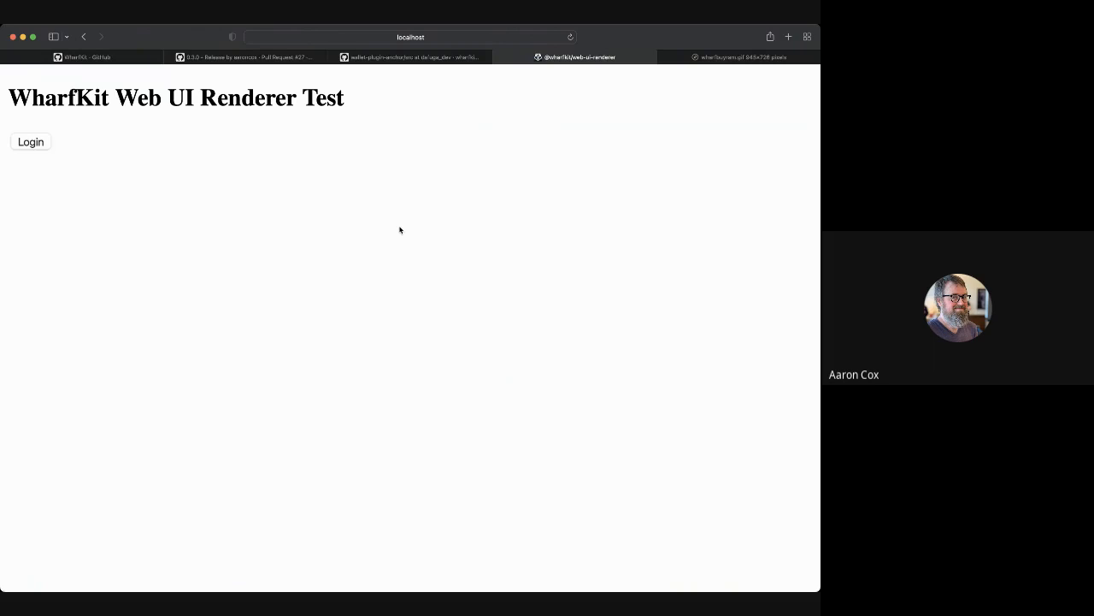
key(F12)
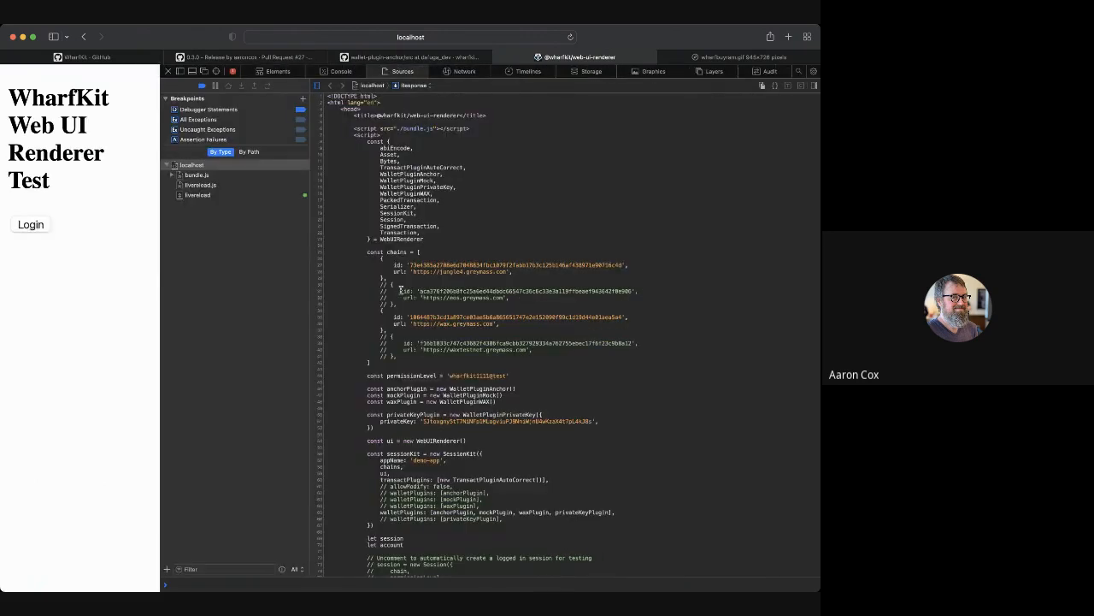
scroll(down, 3)
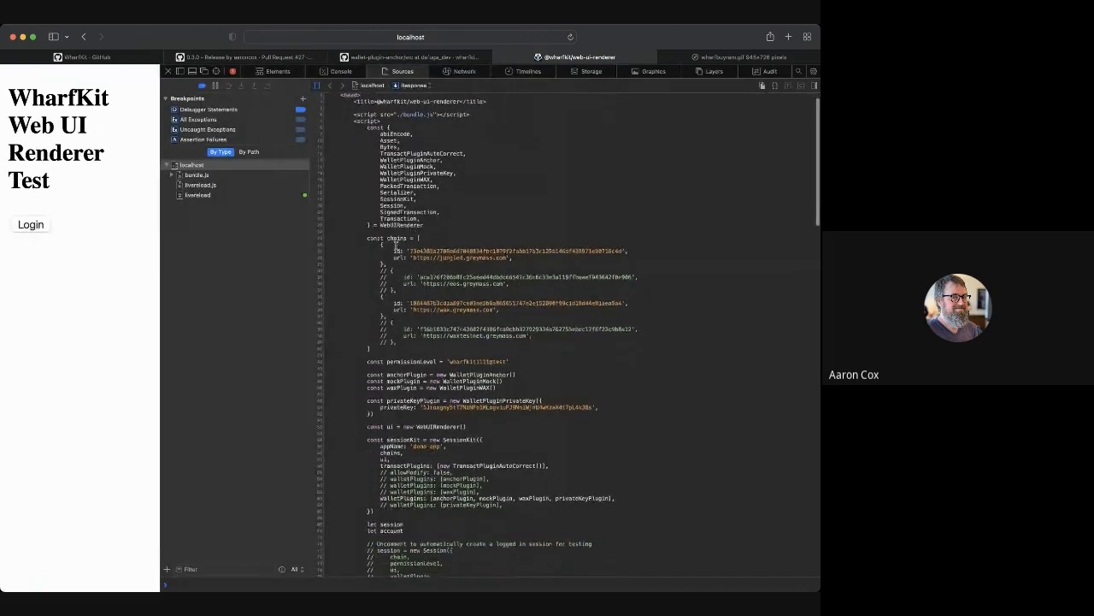
scroll(down, 3)
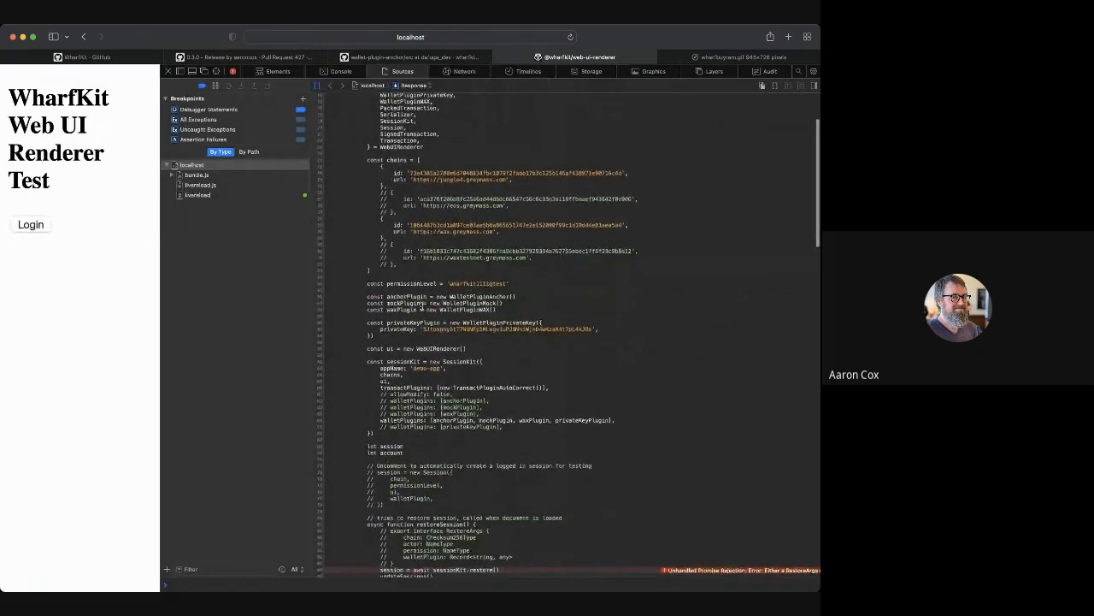
scroll(down, 3)
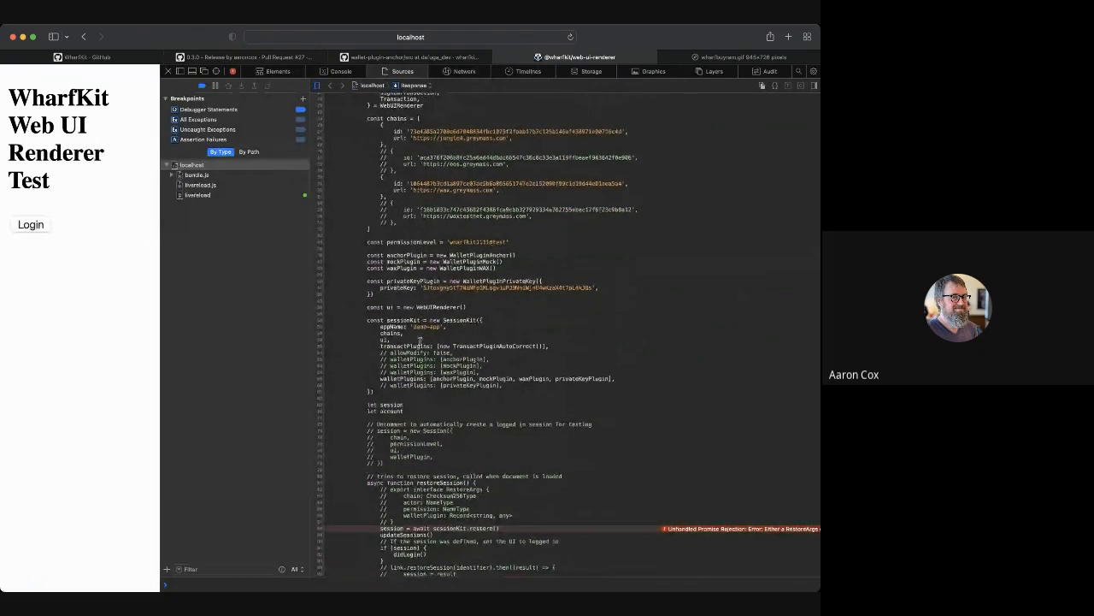
scroll(down, 3)
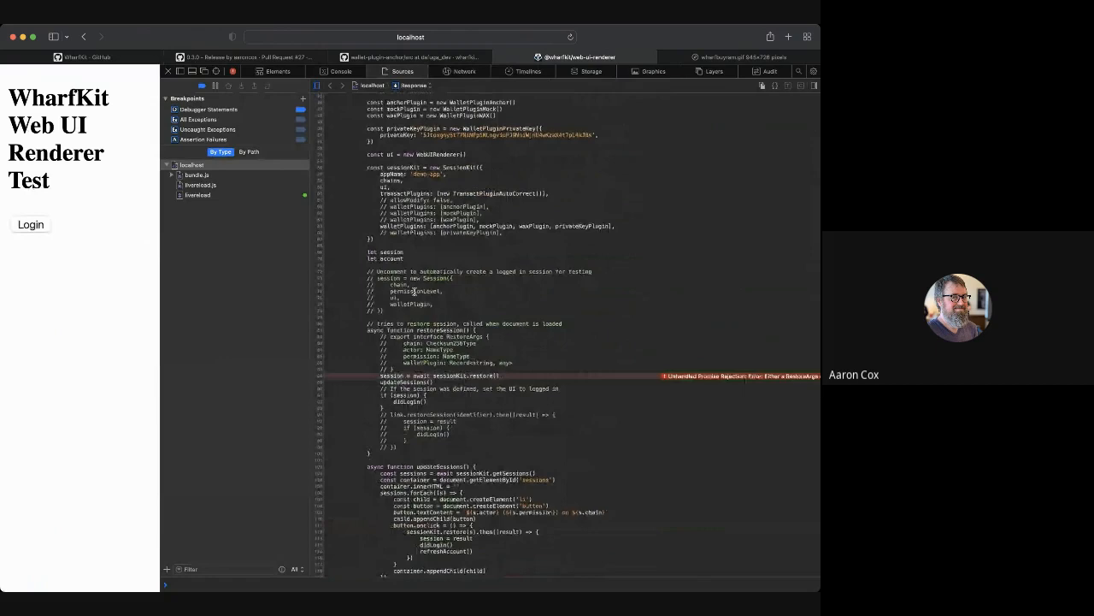
scroll(down, 3)
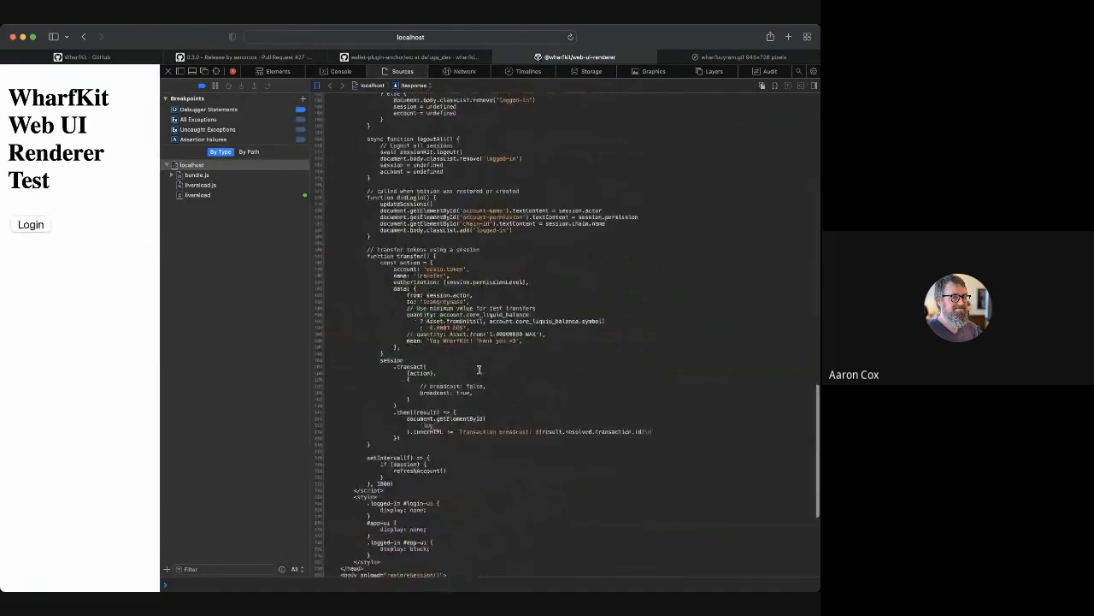
scroll(down, 3)
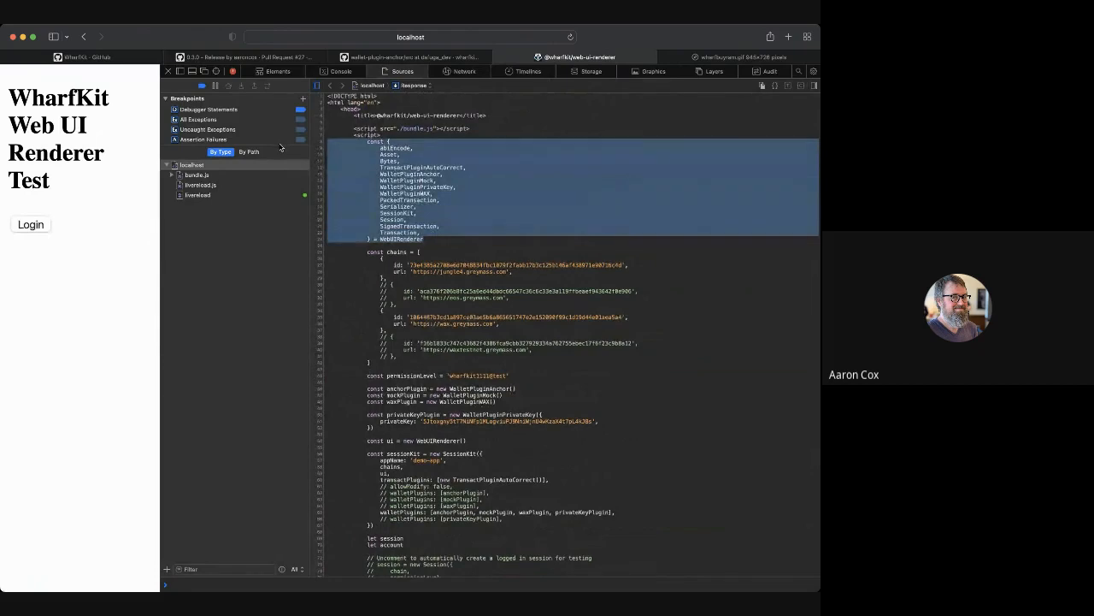
click(437, 212)
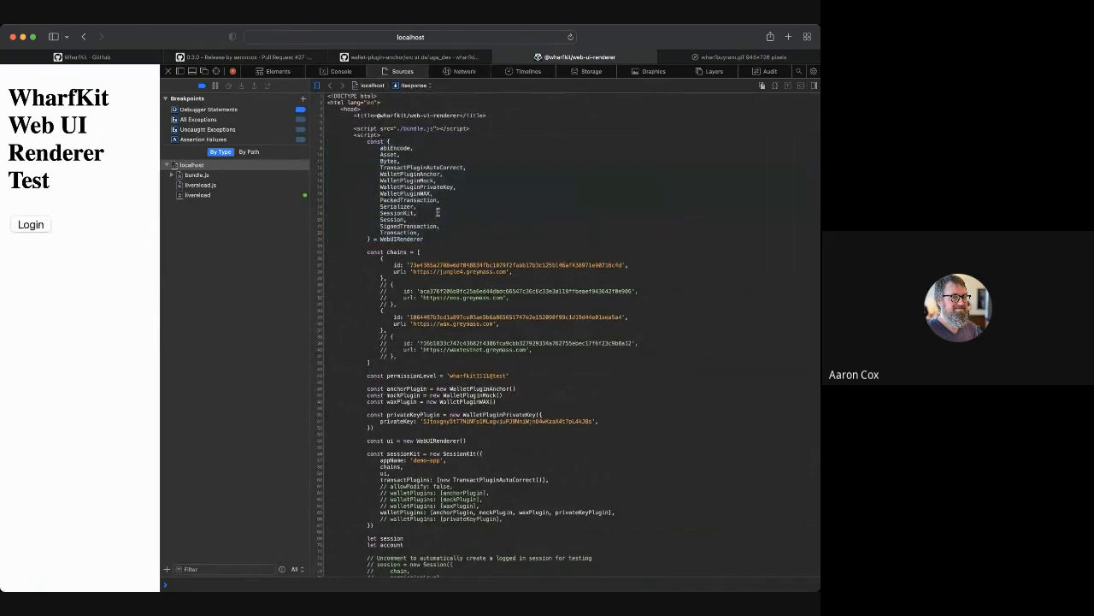
scroll(down, 3)
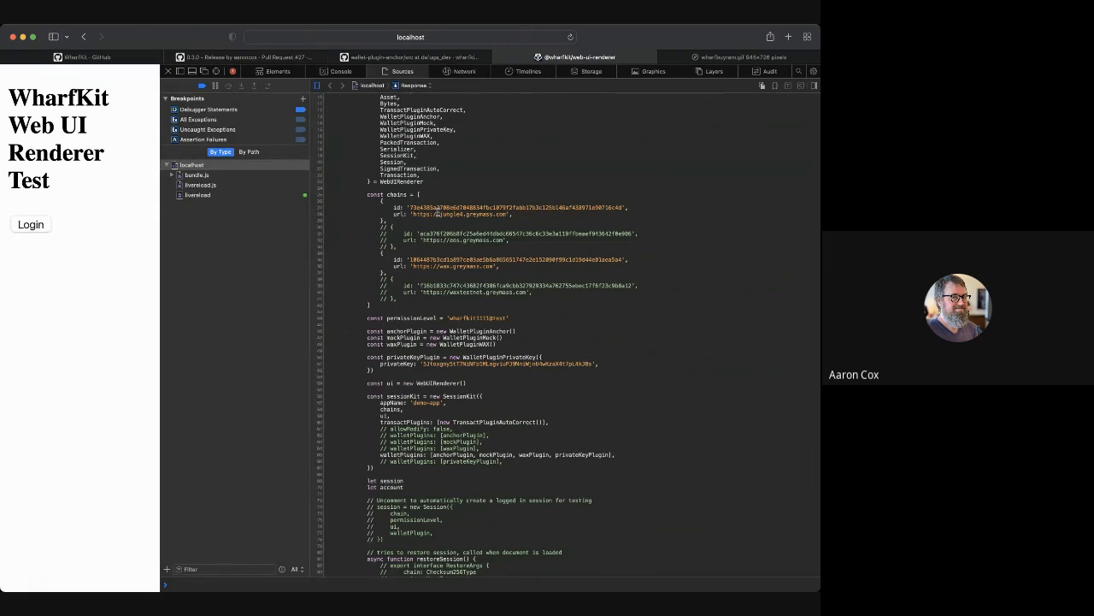
scroll(down, 3)
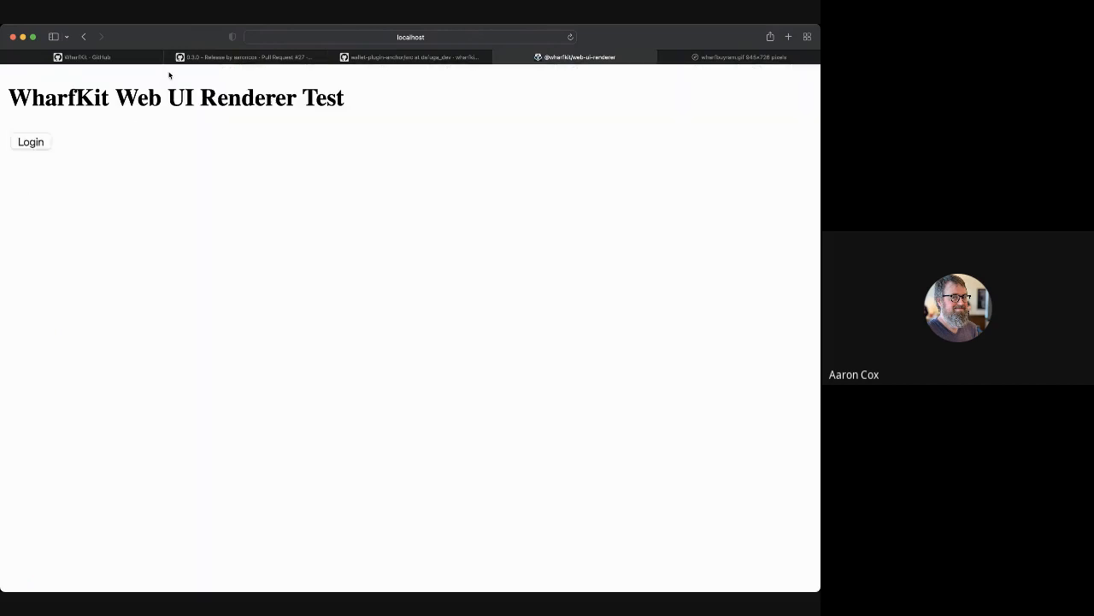
- Log in with a wallet as wharfkit1115 on Jungle 4 testnet, showing a 5.0000 EOS balance
click(31, 141)
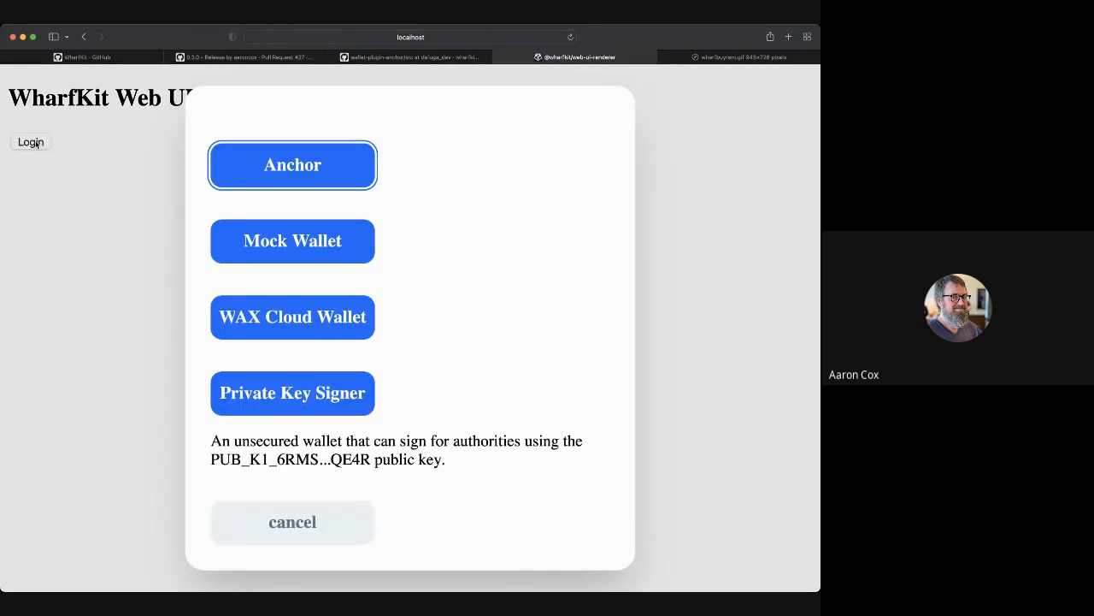
mouse_move(209, 199)
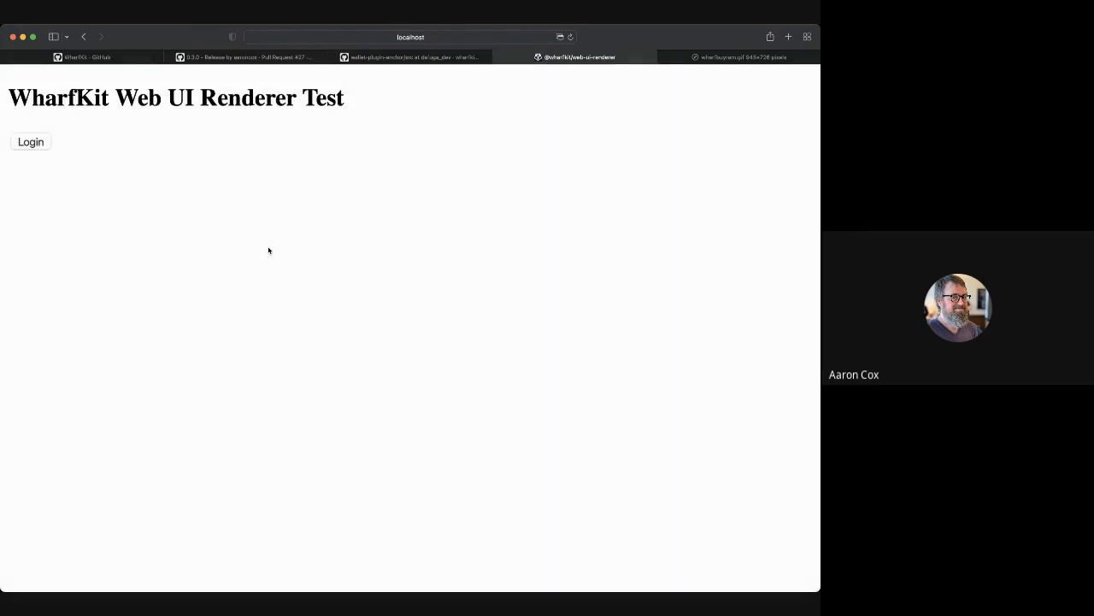
click(29, 141)
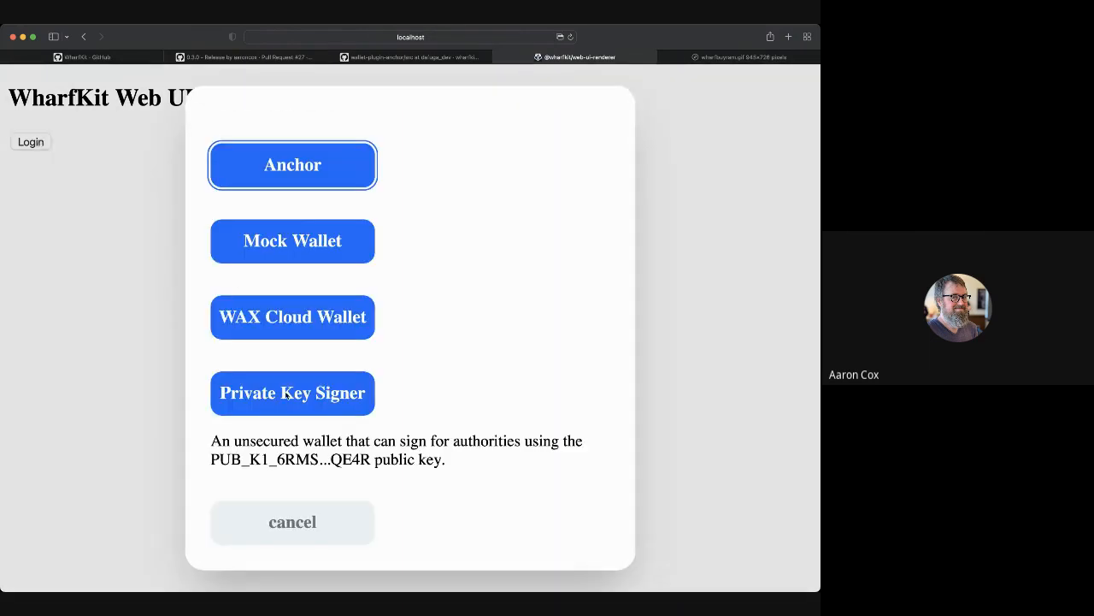
click(292, 164)
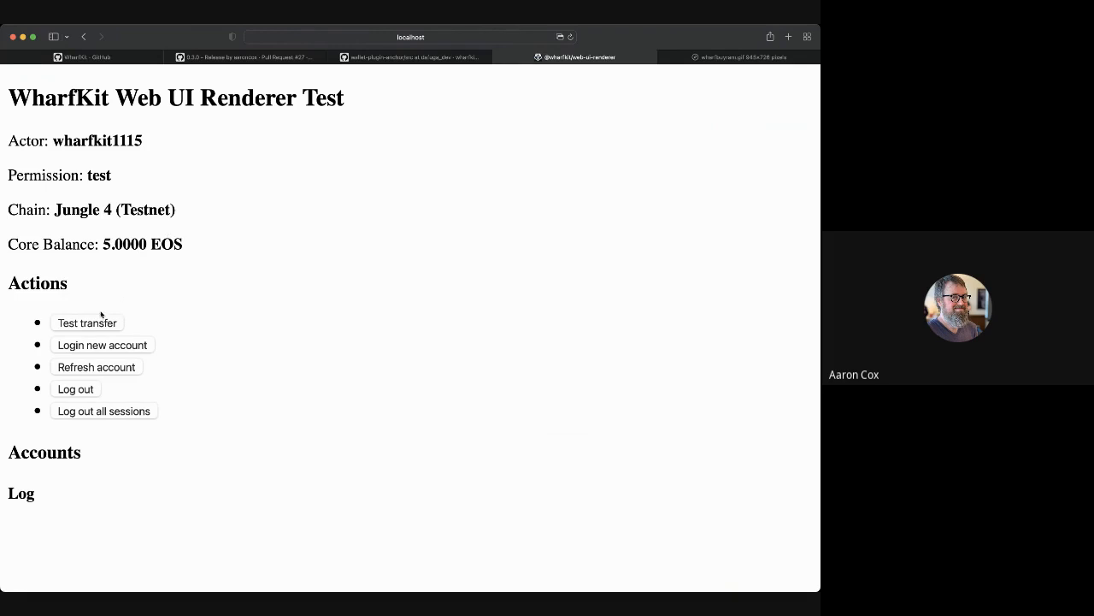
- Send a test transfer, triggering a Fee Required prompt for 0.0286 EOS of RAM
click(86, 322)
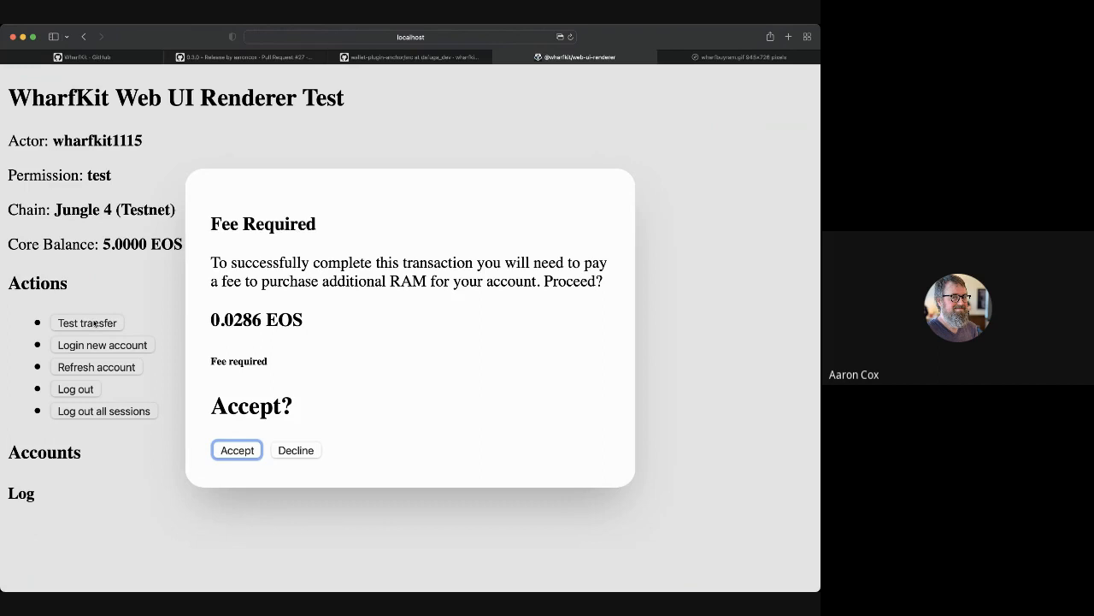
mouse_move(331, 119)
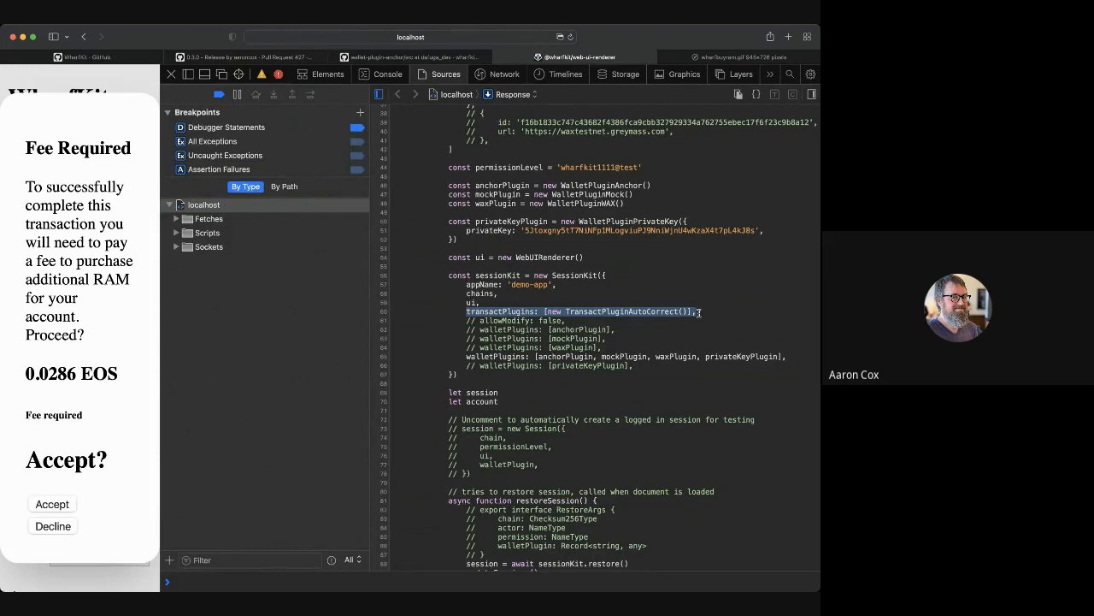
mouse_move(357, 324)
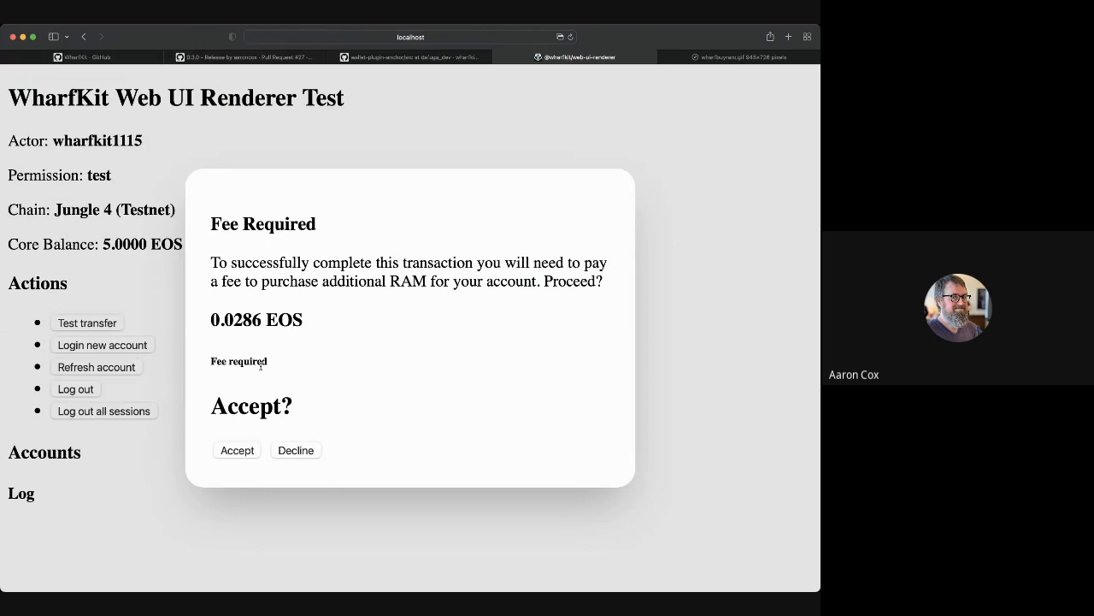
- Accept the RAM purchase fee, then send another test transfer
click(237, 450)
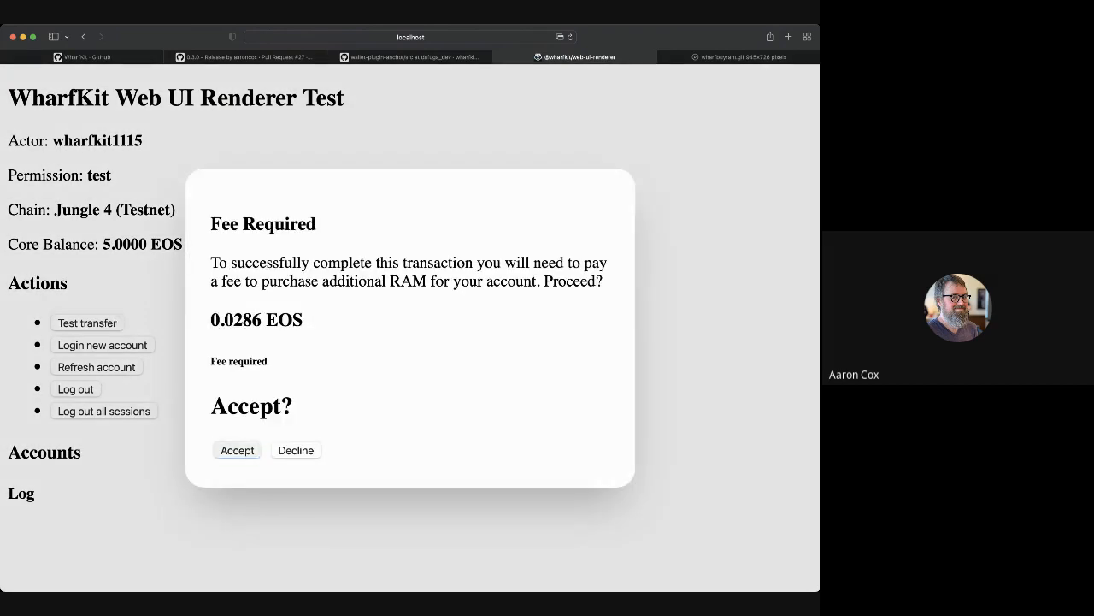
click(236, 450)
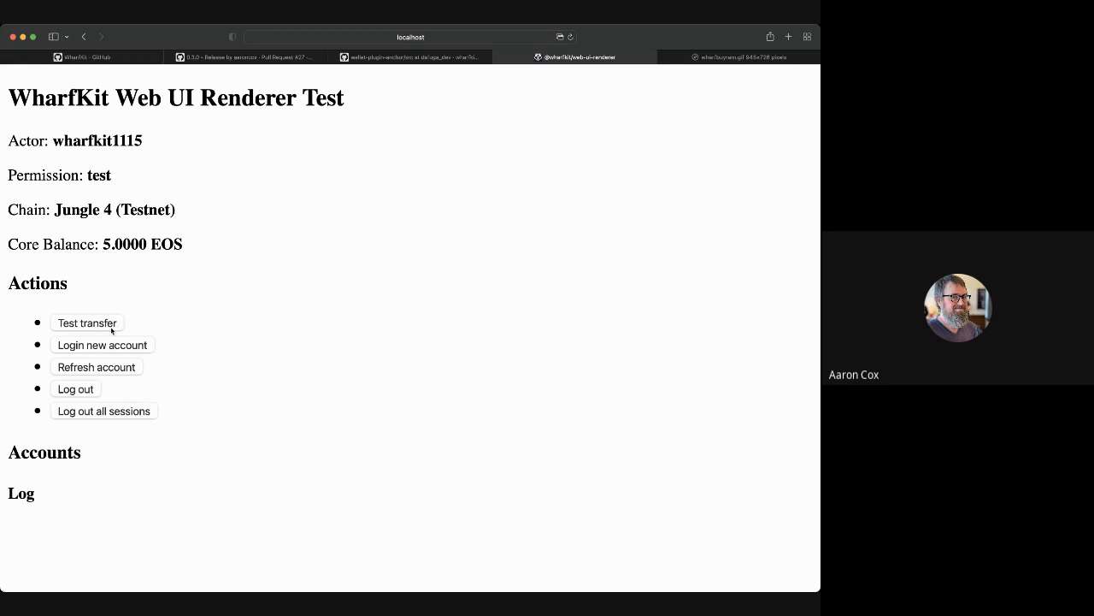
click(102, 344)
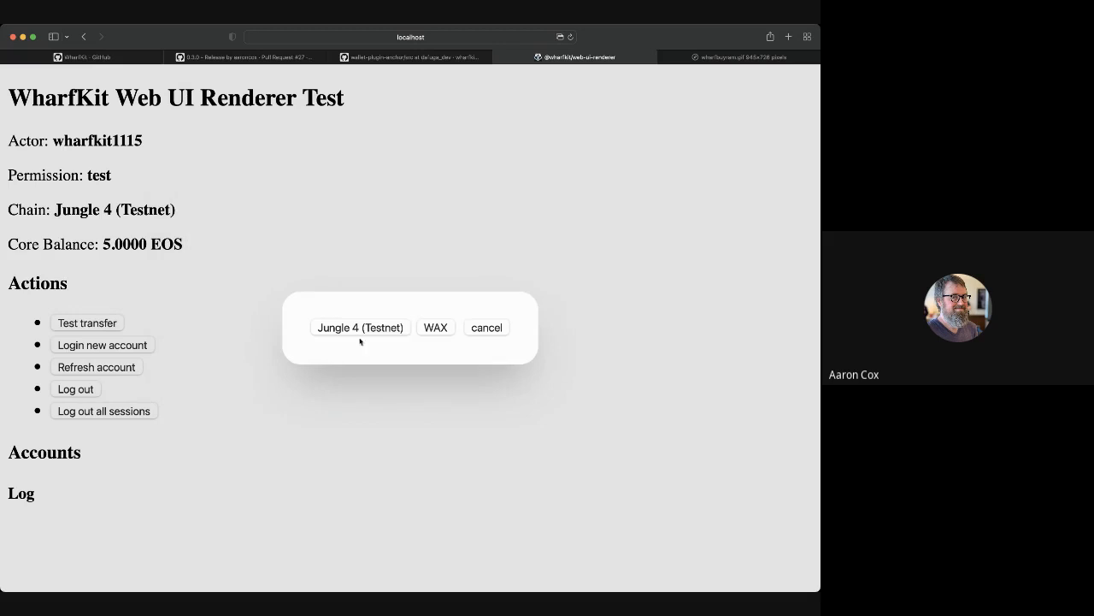
- Log in wharftt21111@test on Jungle 4, then add wharfte31114@test via Private Key Signer
click(359, 328)
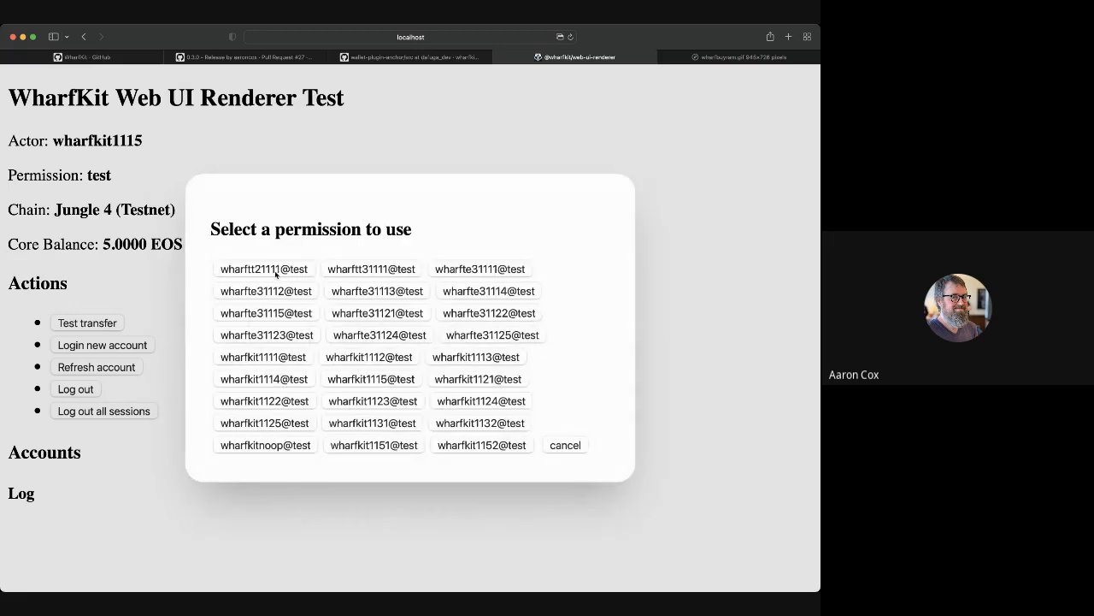
click(264, 269)
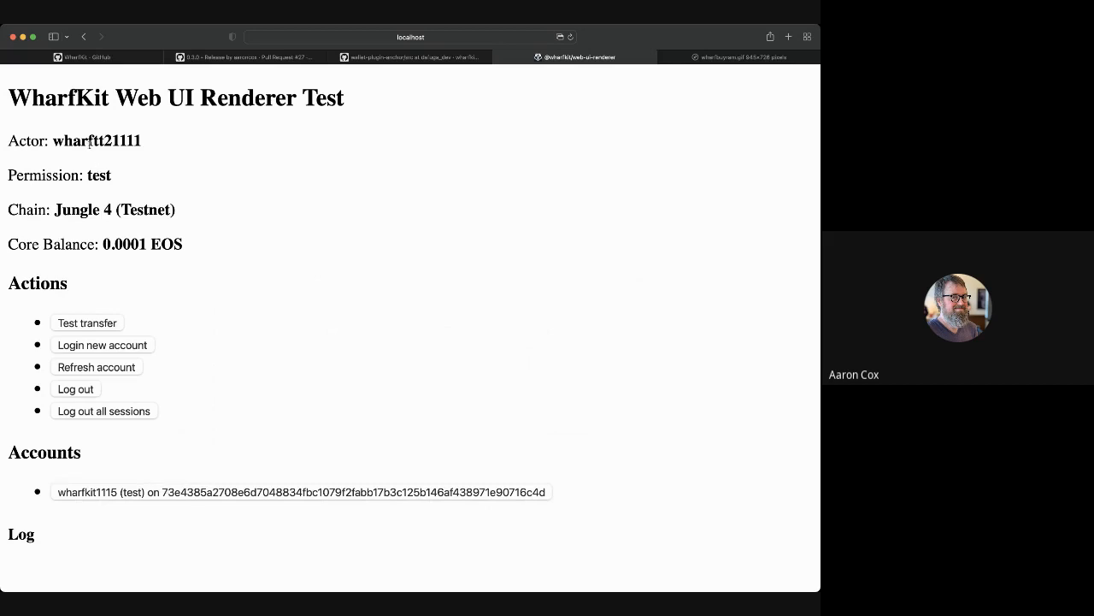
double_click(96, 141)
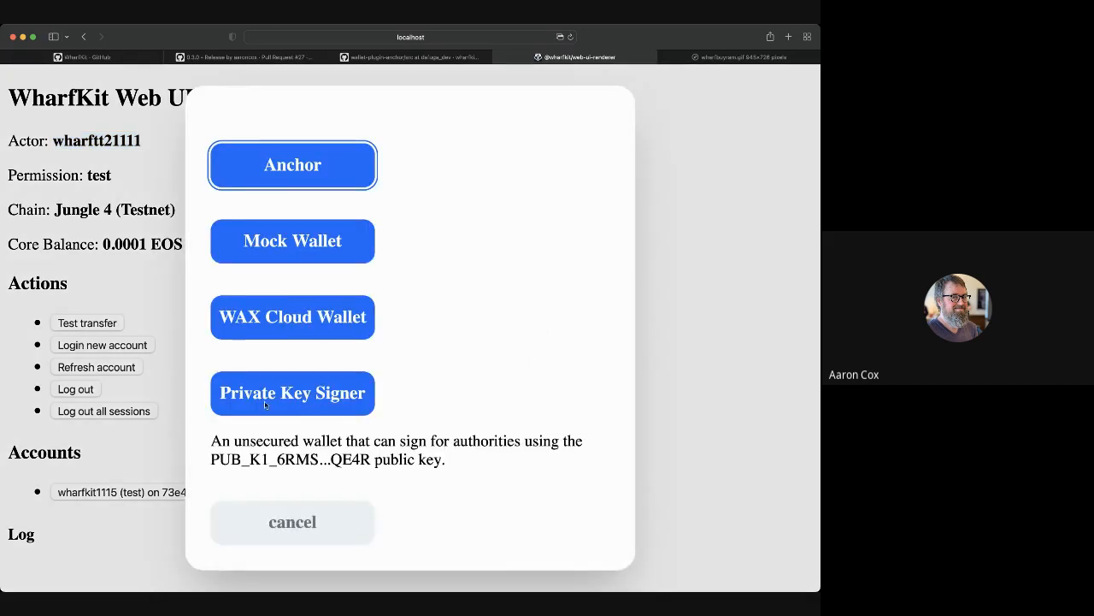
click(293, 164)
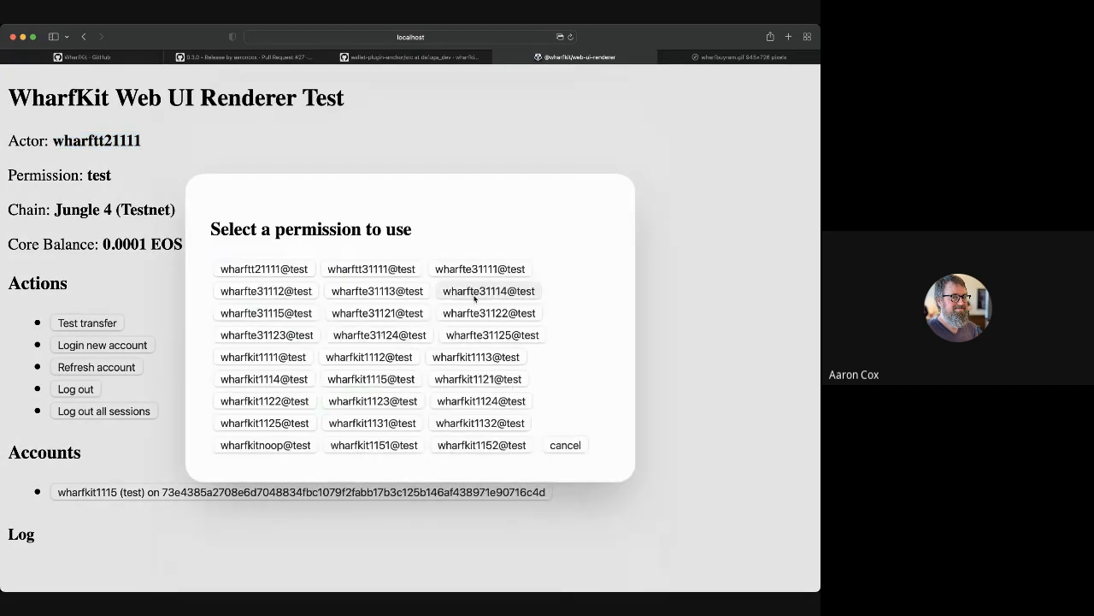
click(488, 291)
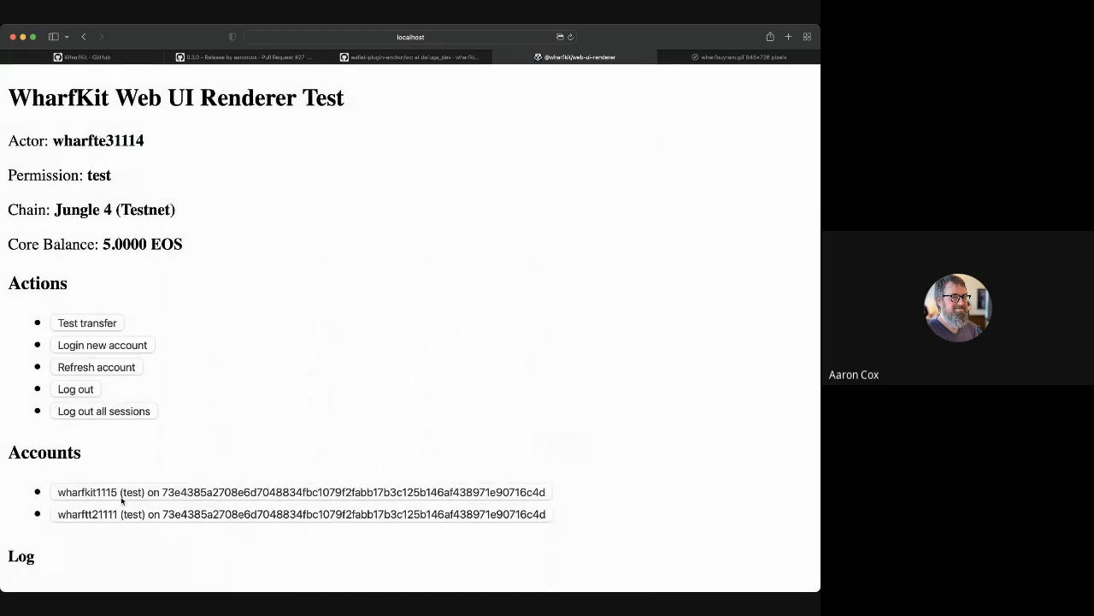
mouse_move(94, 474)
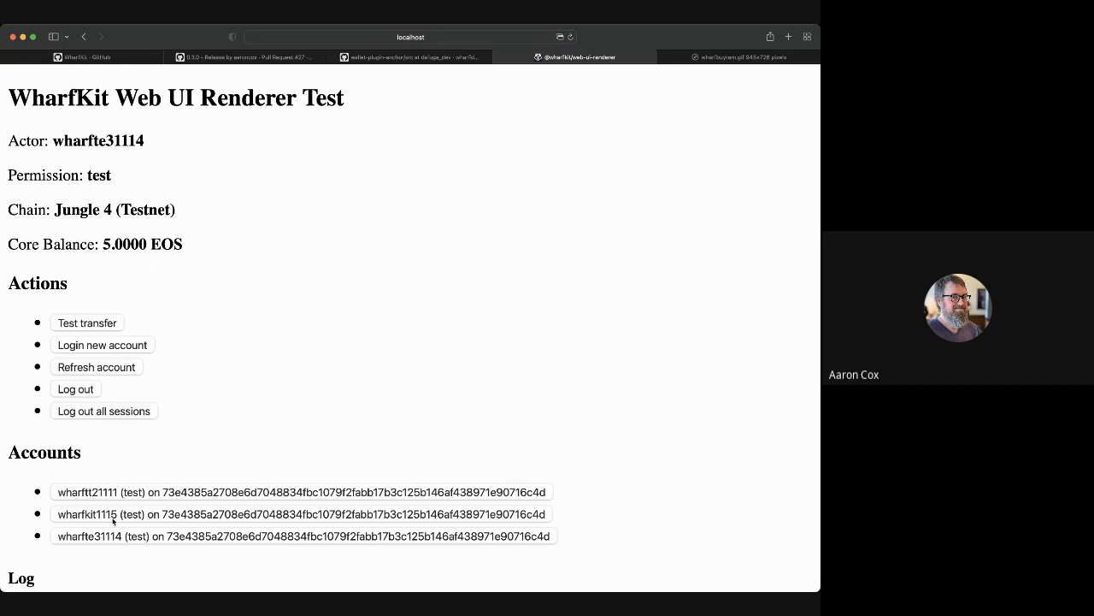
mouse_move(112, 331)
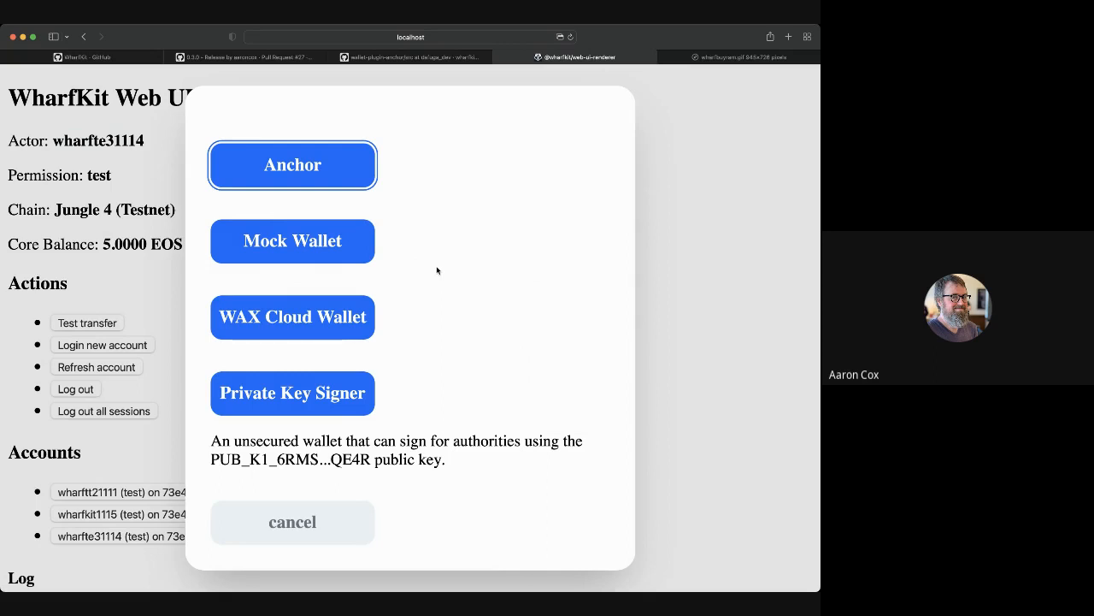
mouse_move(292, 521)
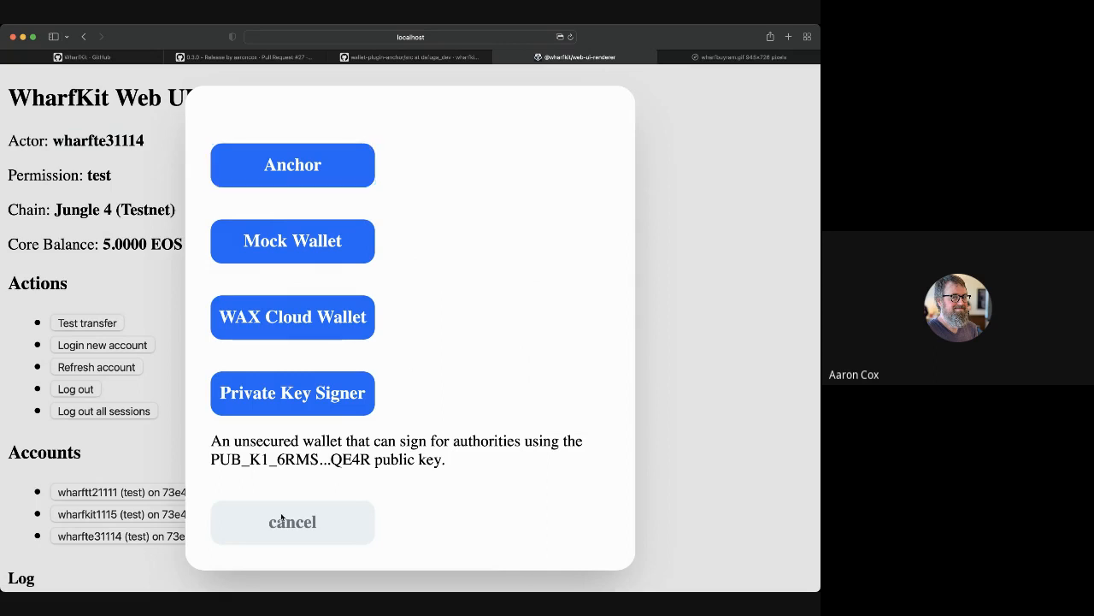
mouse_move(710, 339)
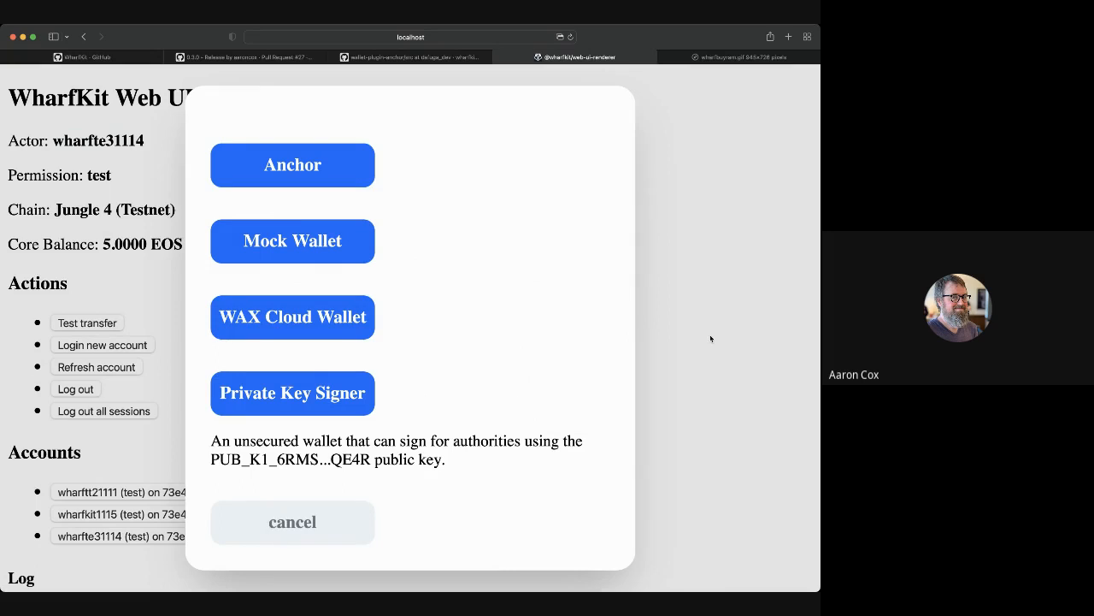
- Cancel the new-account wallet choice, keeping wharfte31114 active among three stored accounts
click(293, 522)
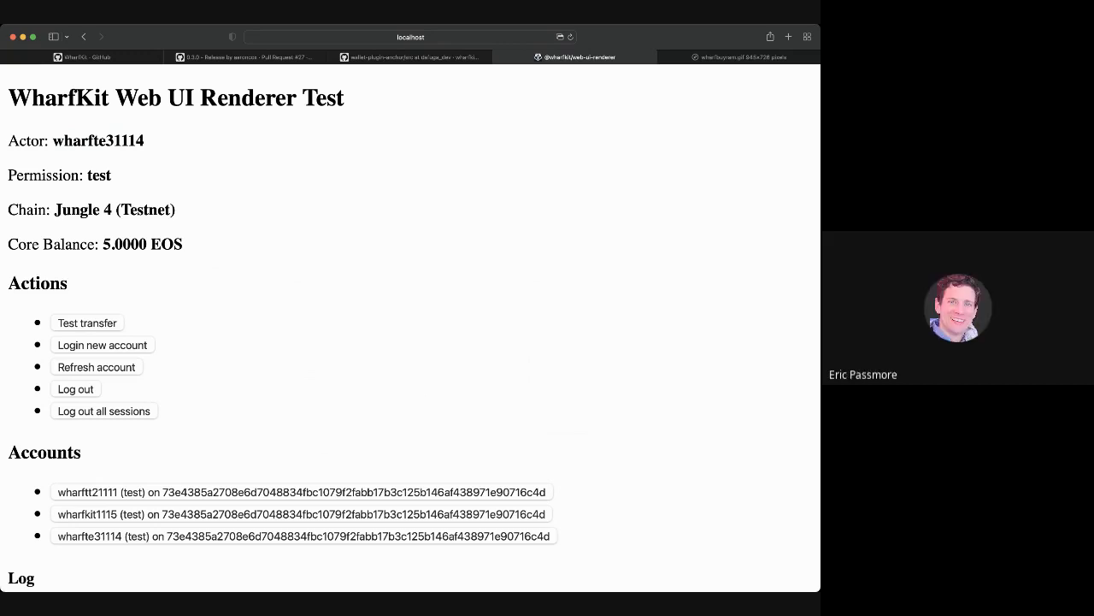
mouse_move(363, 260)
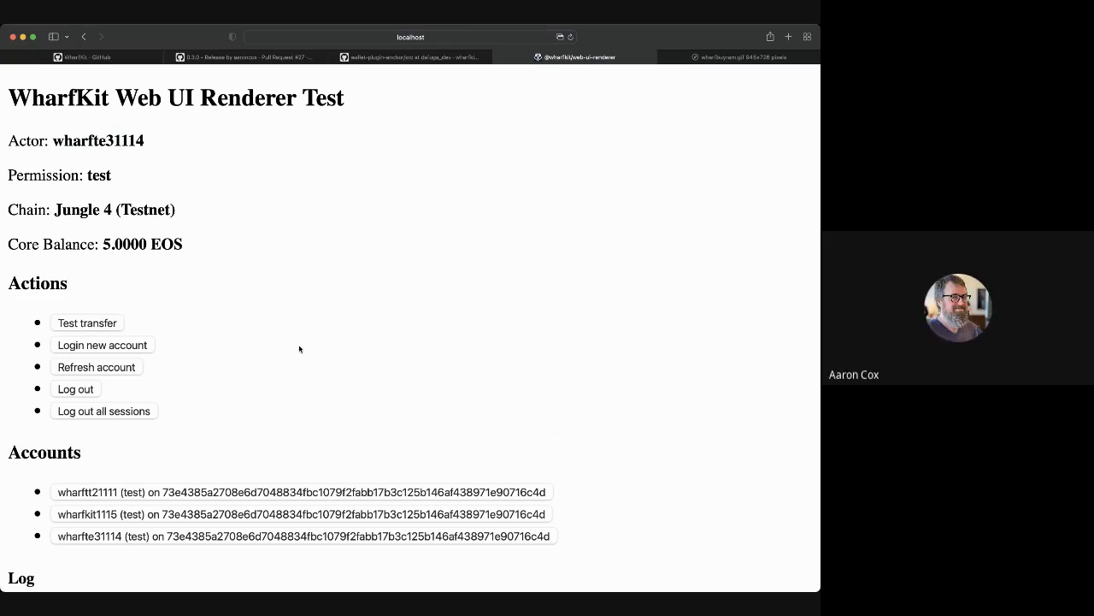
mouse_move(260, 137)
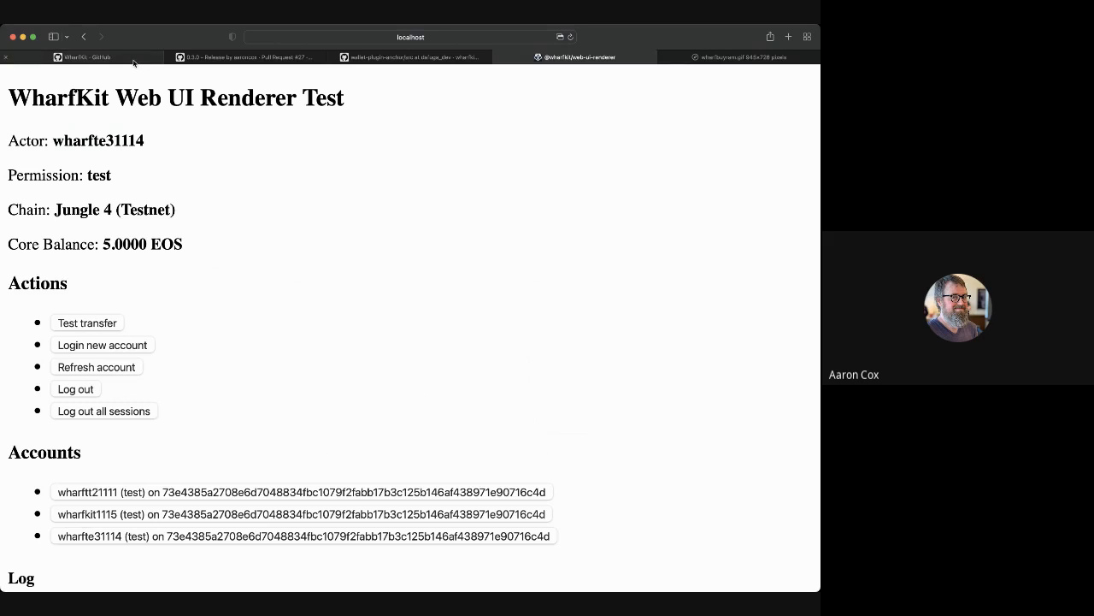
click(81, 56)
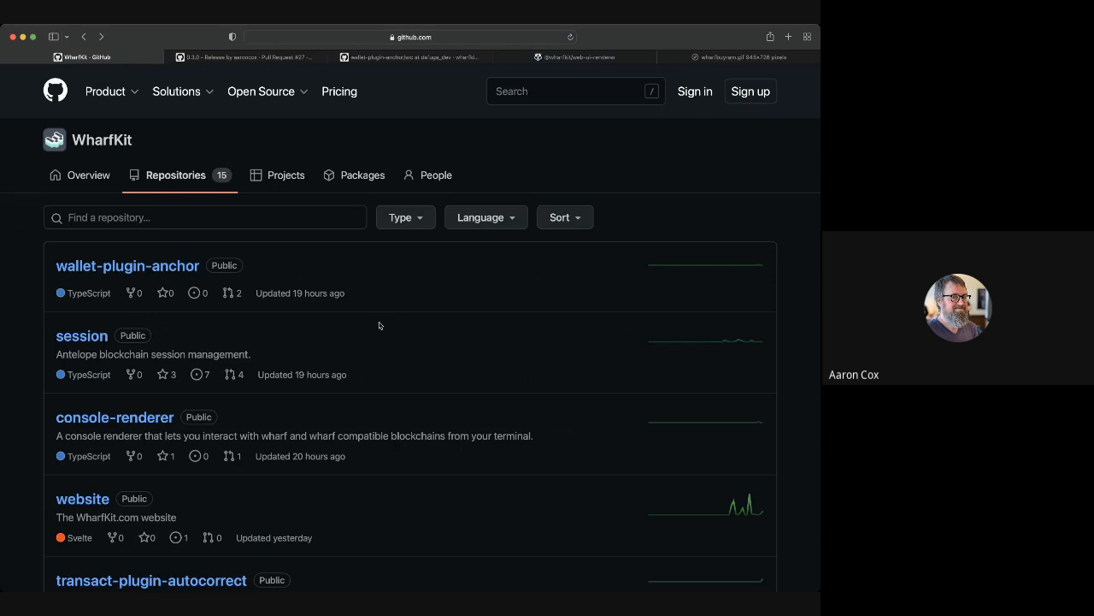
mouse_move(382, 351)
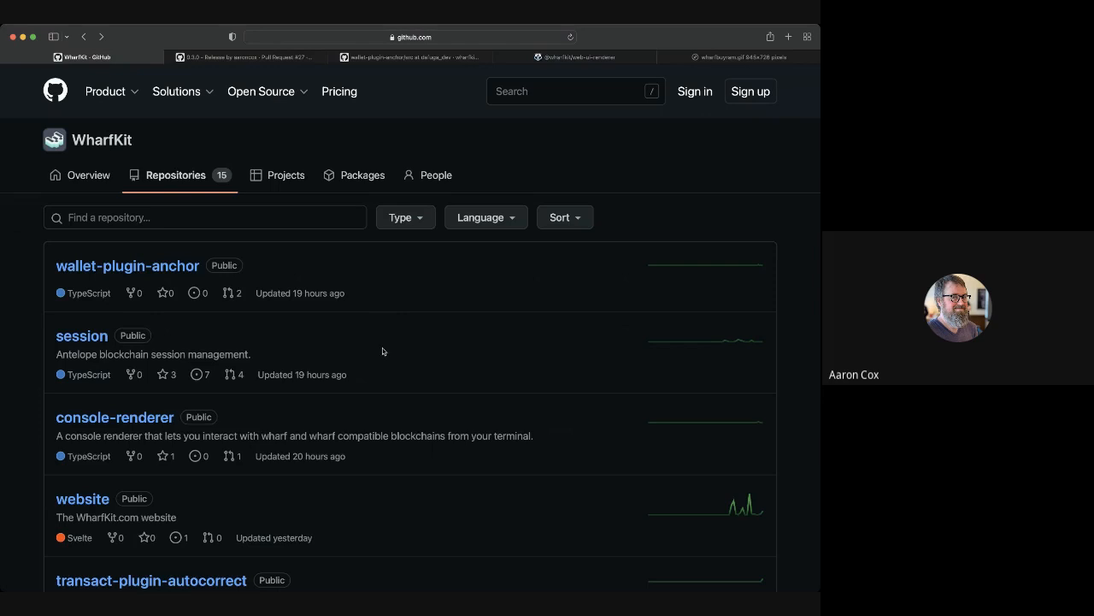
mouse_move(571, 305)
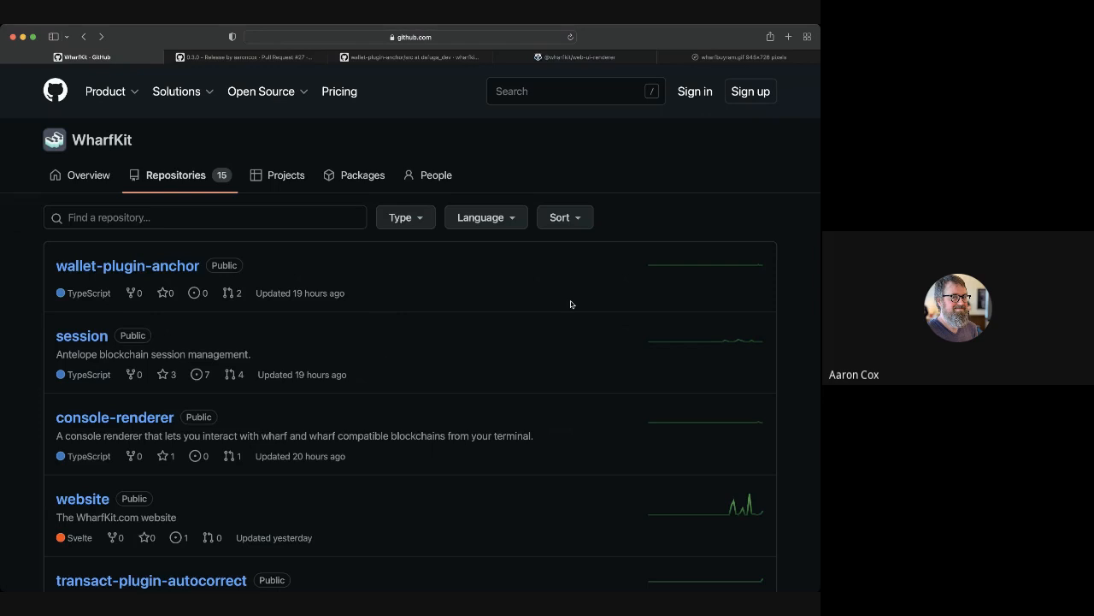
mouse_move(267, 308)
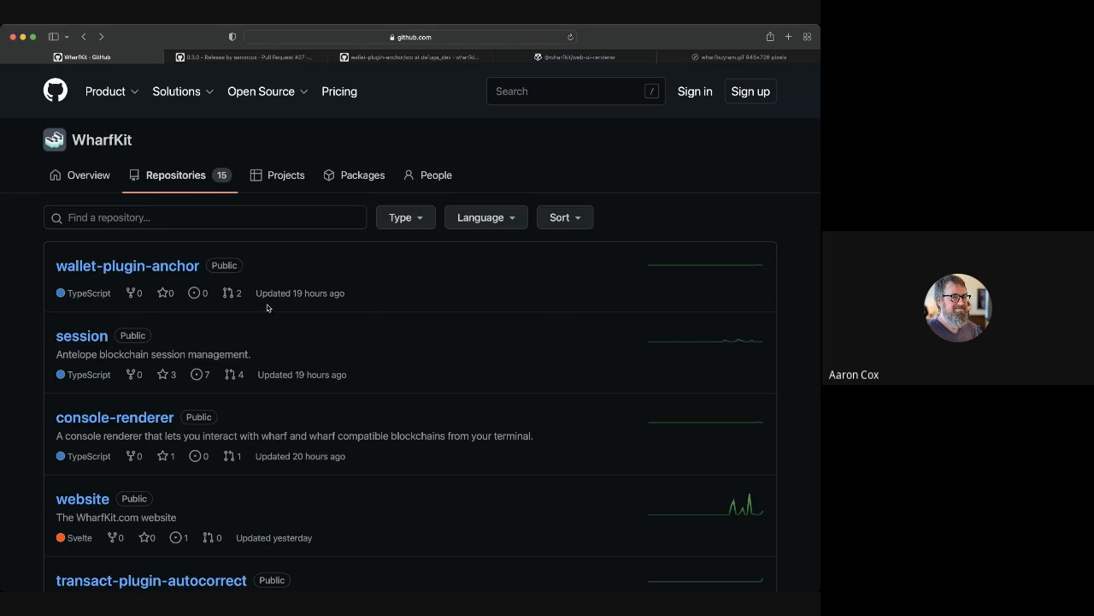
mouse_move(128, 266)
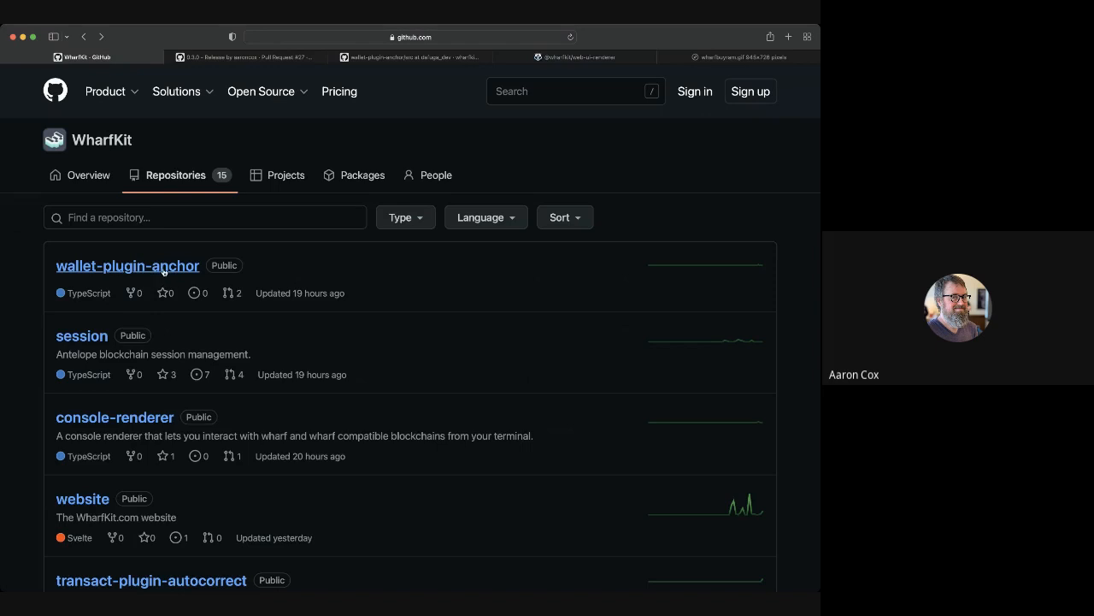
mouse_move(180, 328)
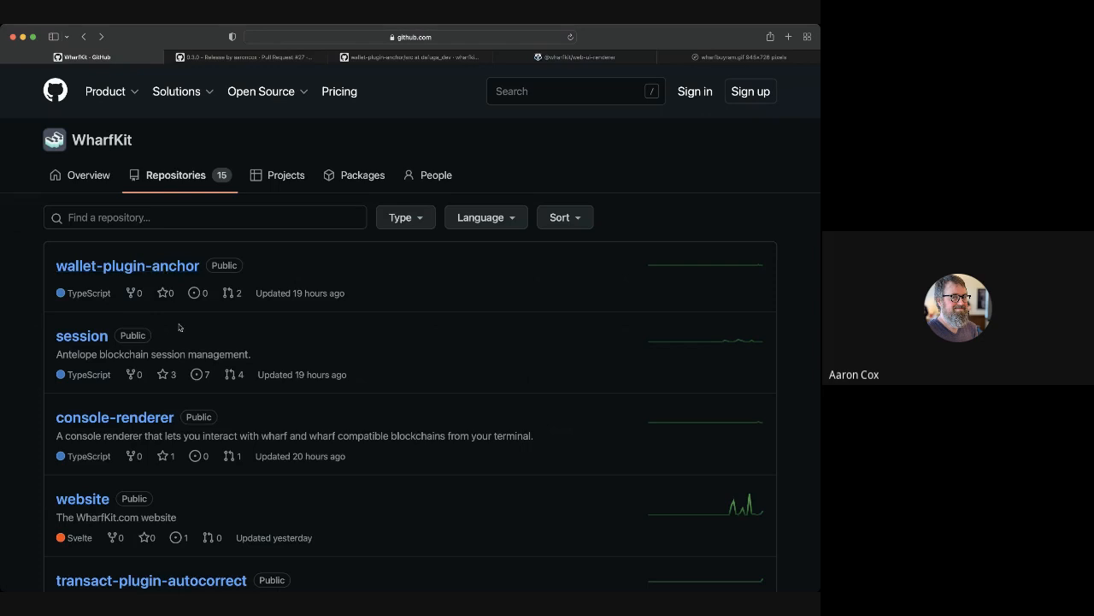
mouse_move(114, 417)
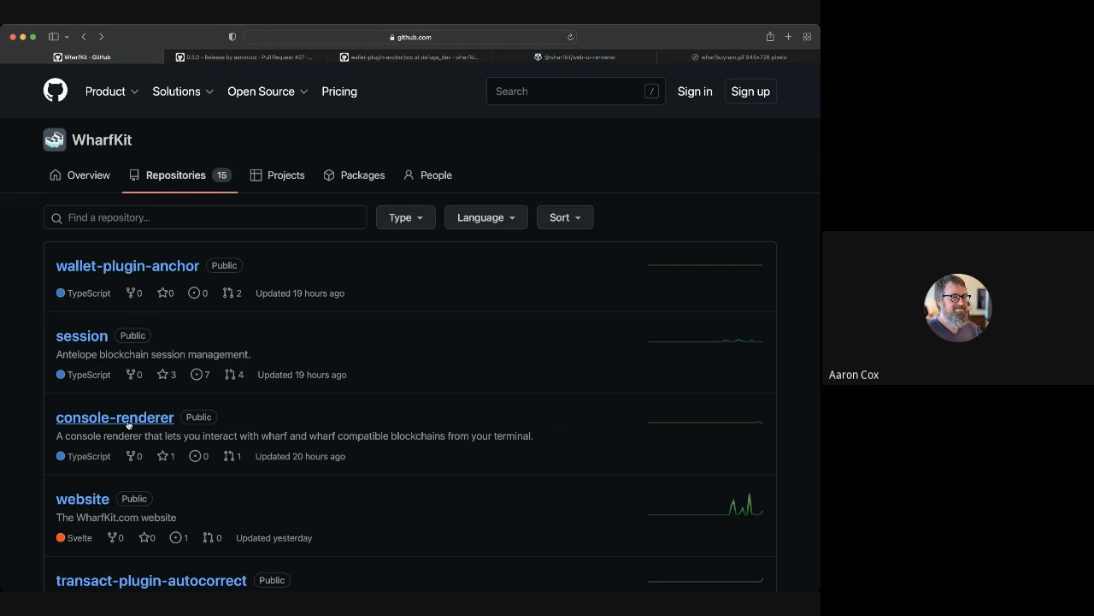
- Scroll through WharfKit's 15 repositories down to ui-plugin-template and transact-plugin-cosigner
scroll(down, 3)
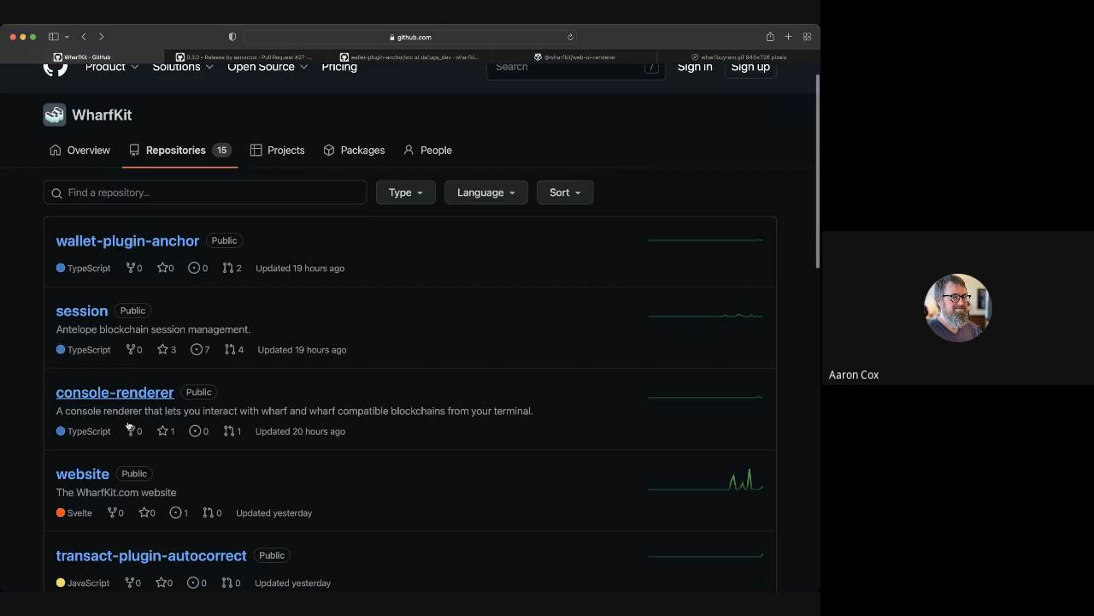
mouse_move(308, 482)
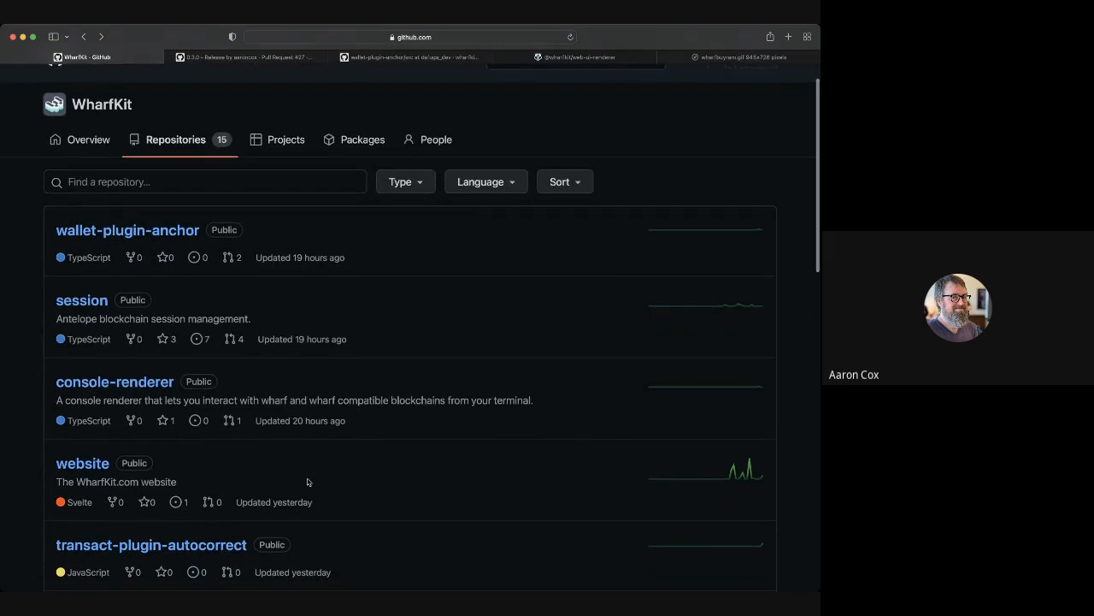
mouse_move(255, 443)
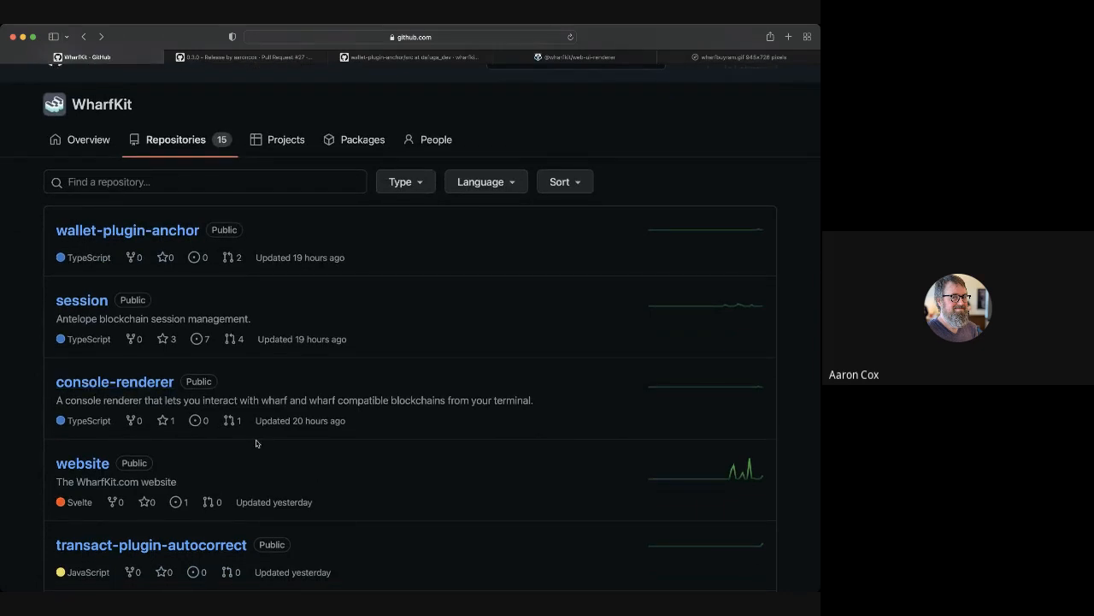
scroll(down, 3)
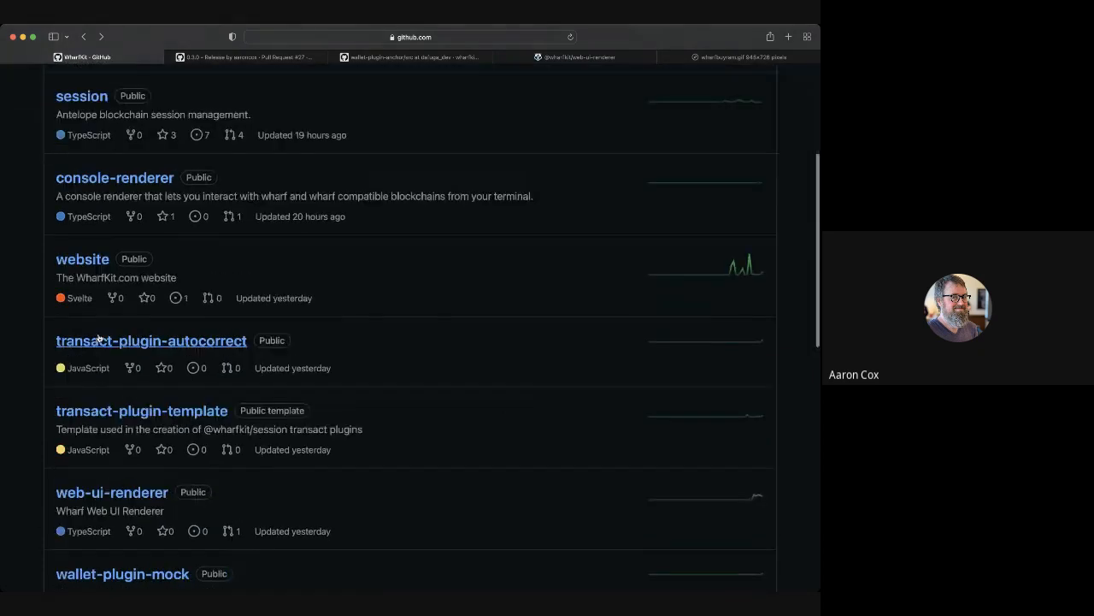
scroll(down, 3)
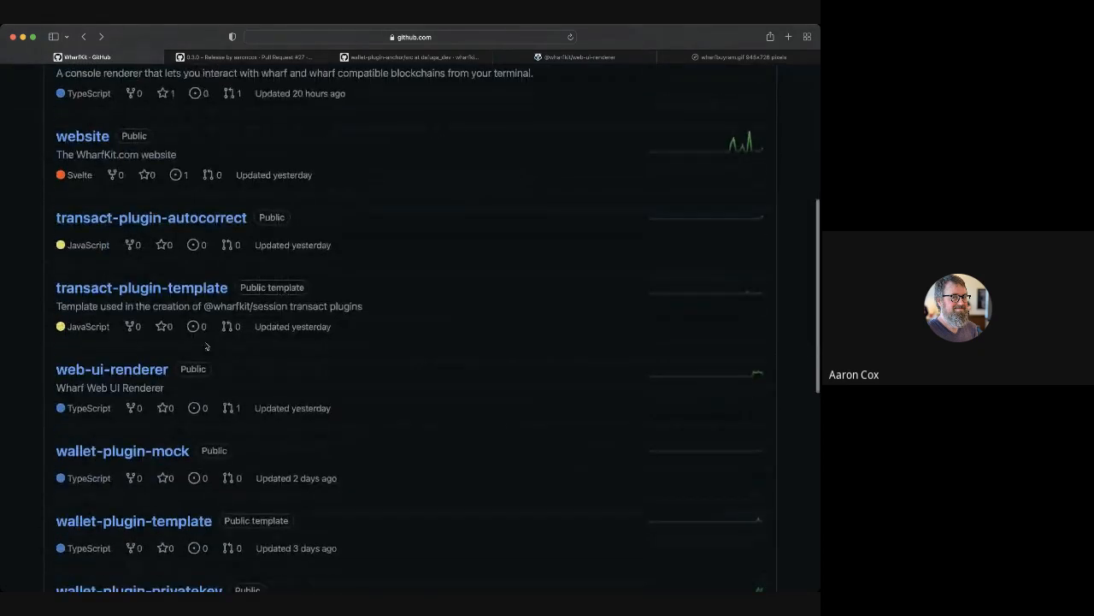
scroll(down, 3)
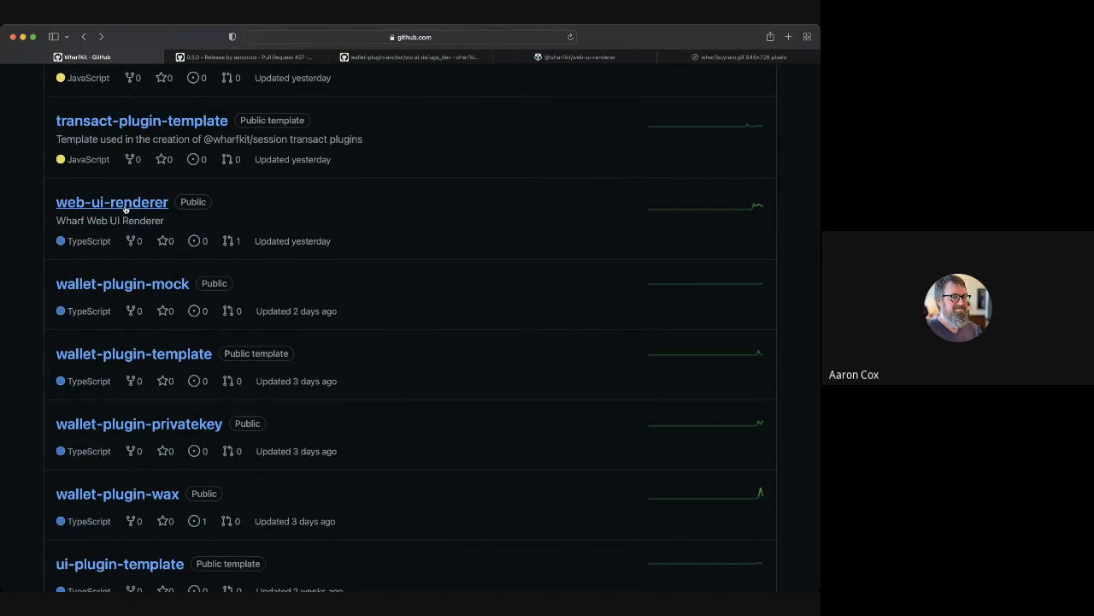
mouse_move(297, 504)
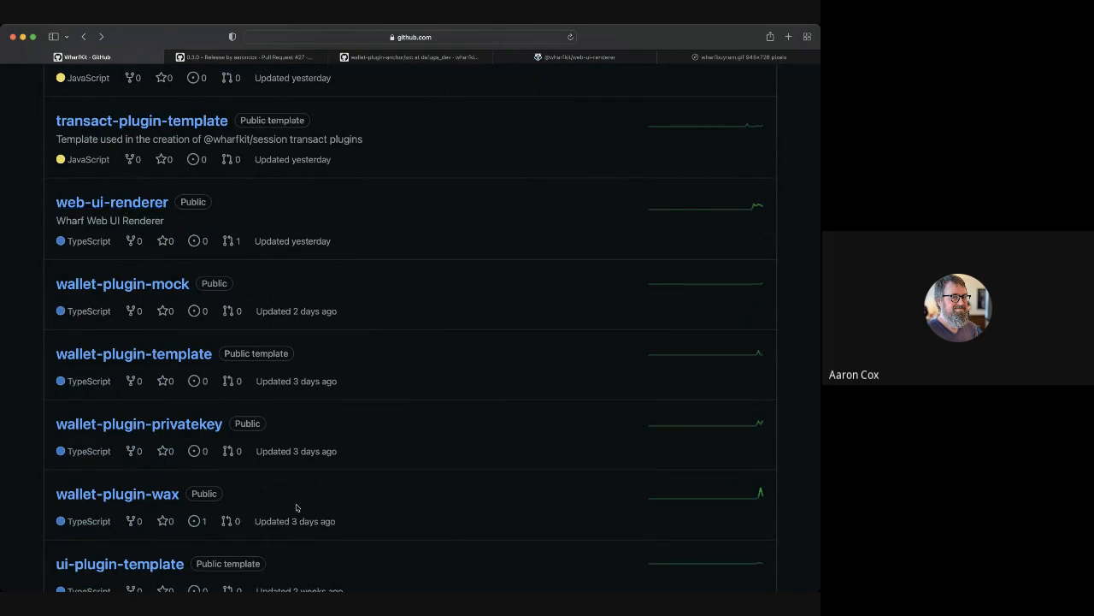
scroll(down, 3)
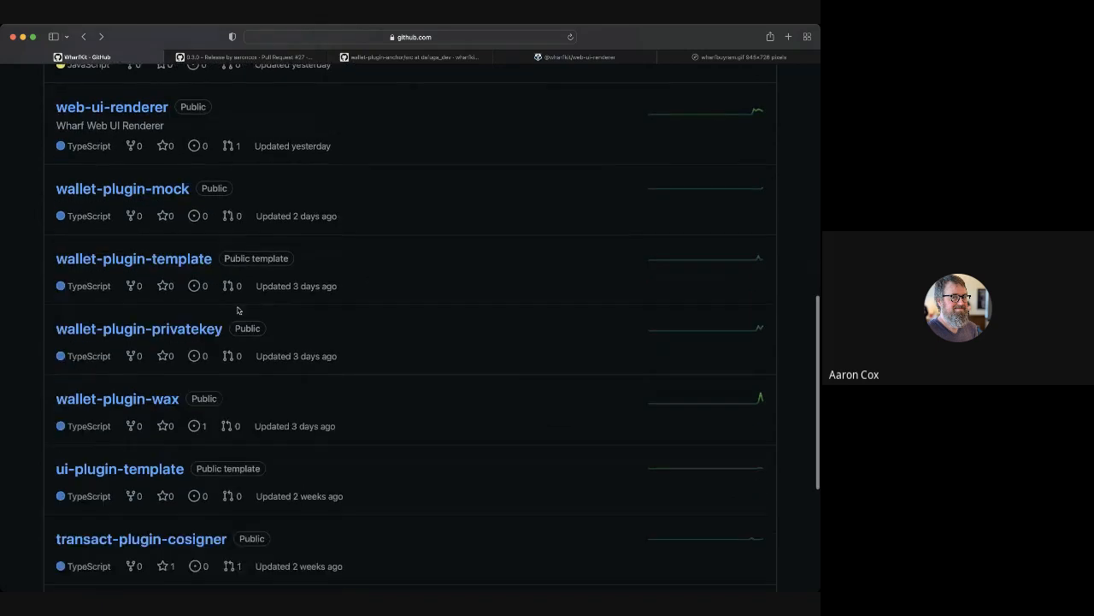
mouse_move(117, 398)
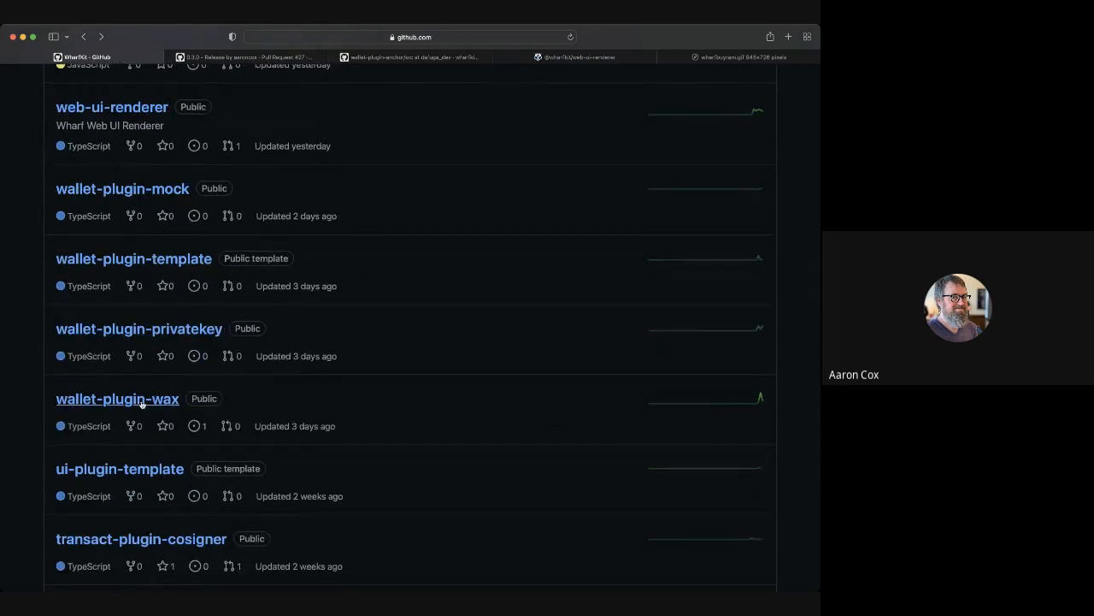
scroll(down, 3)
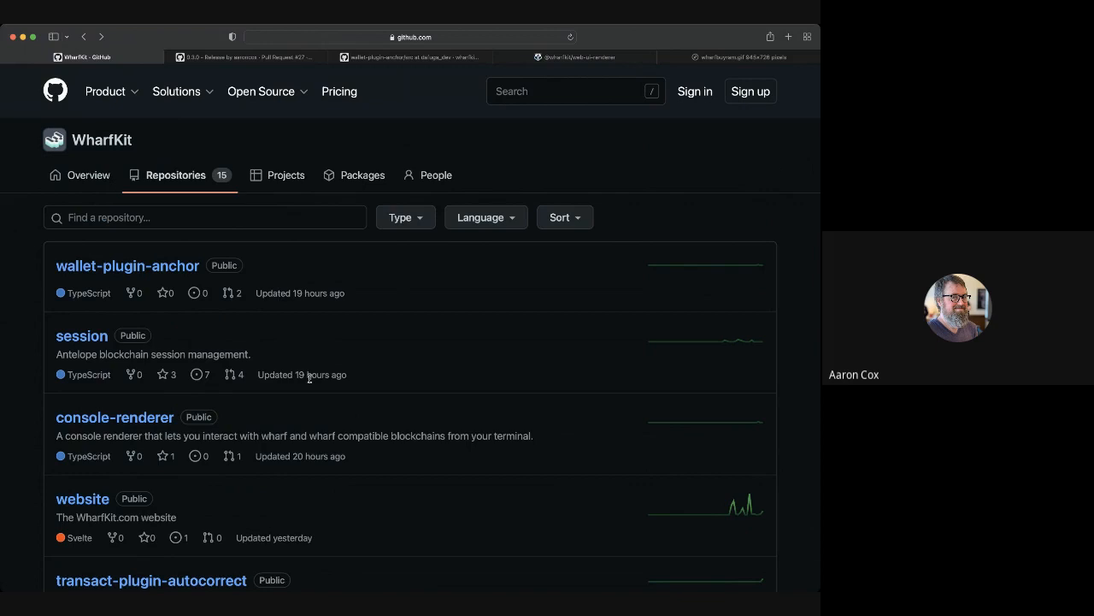
scroll(down, 3)
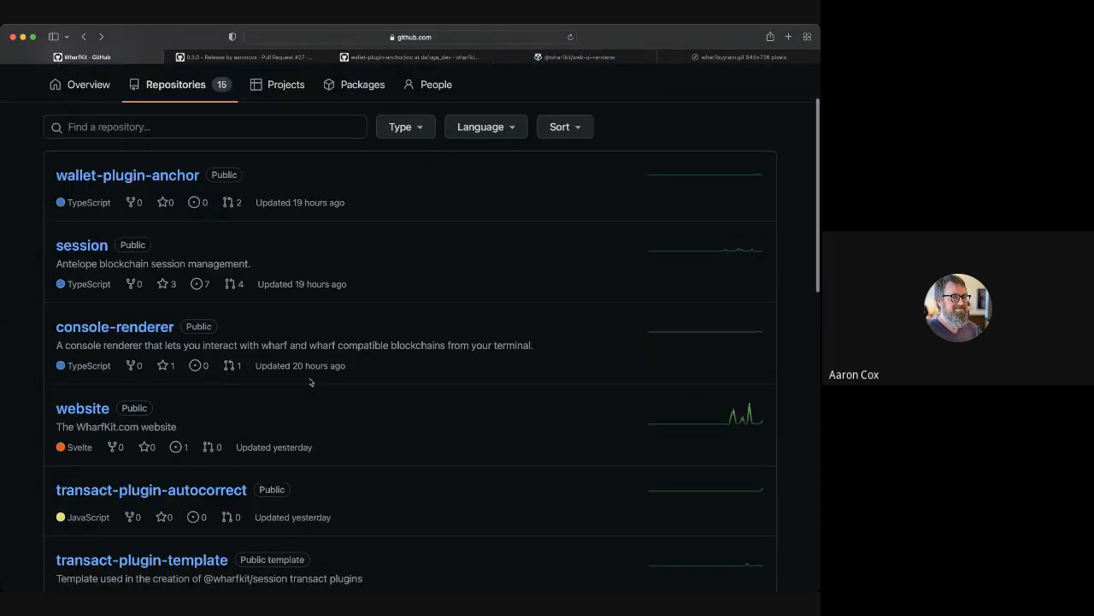
mouse_move(273, 463)
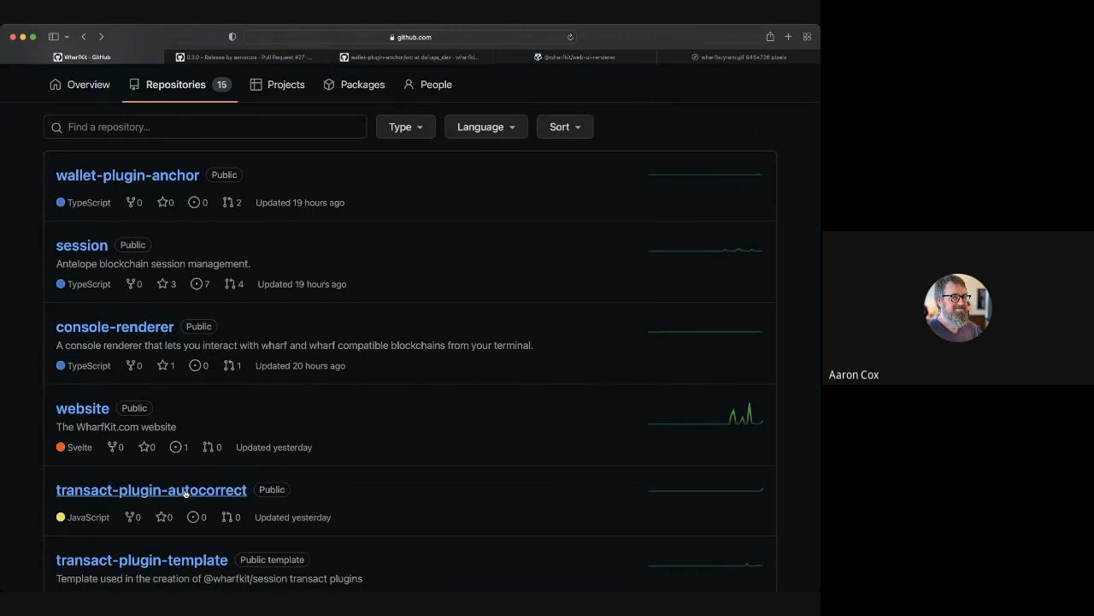
- Switch back to the localhost Web UI Renderer test page showing the 0.0286 EOS Fee Required prompt
click(577, 57)
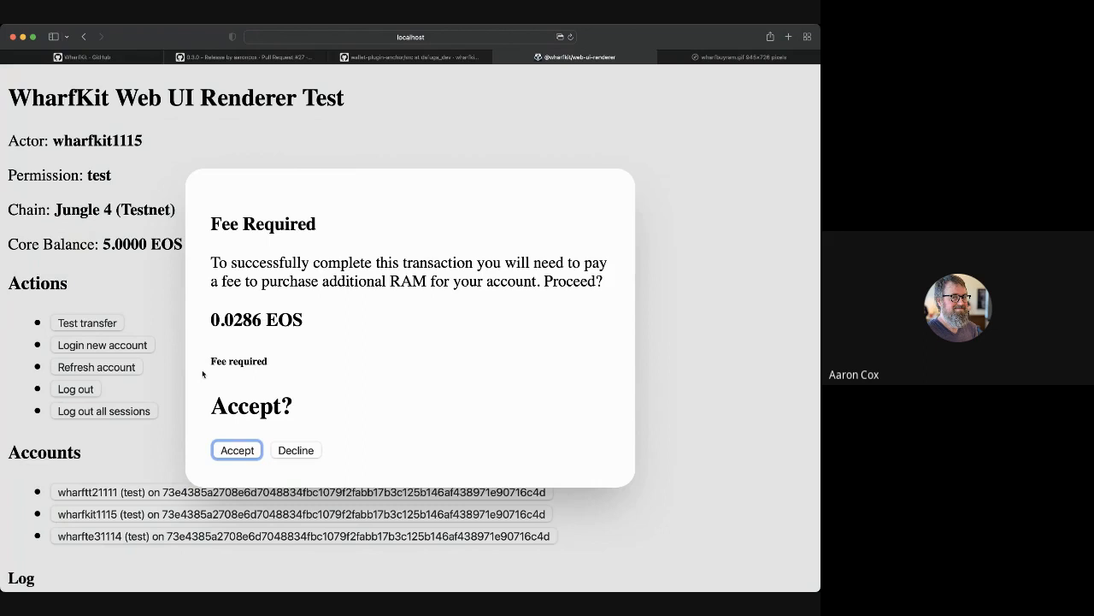
mouse_move(322, 402)
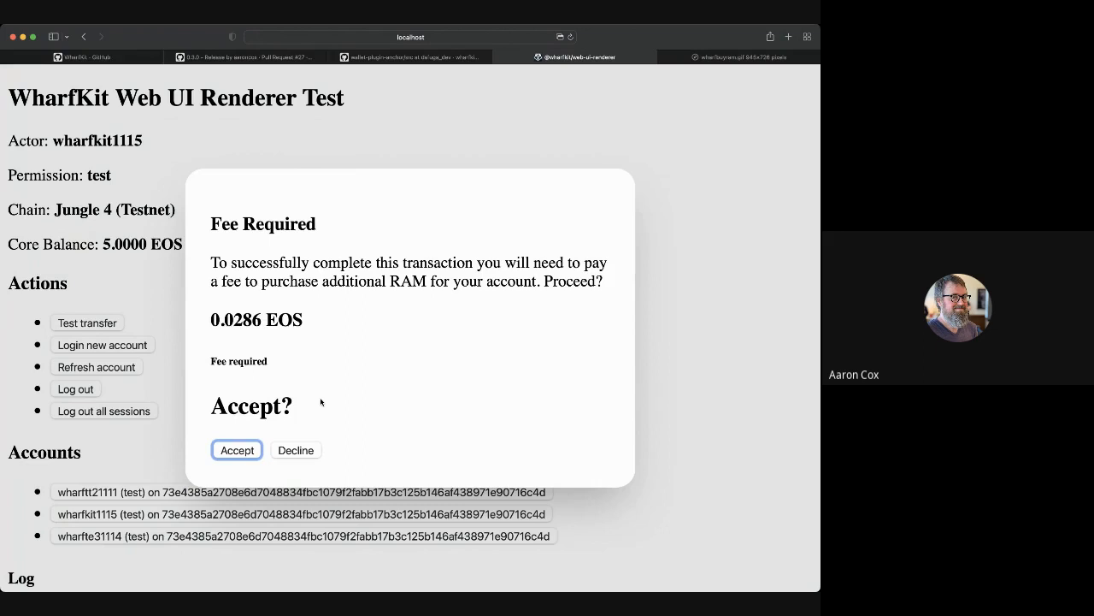
mouse_move(305, 285)
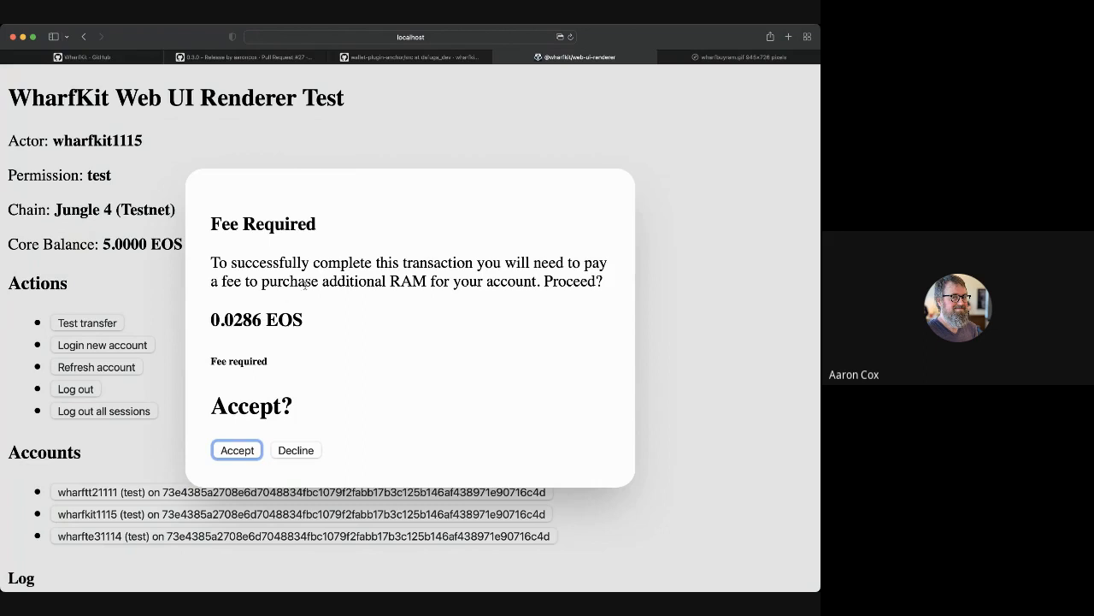
mouse_move(339, 306)
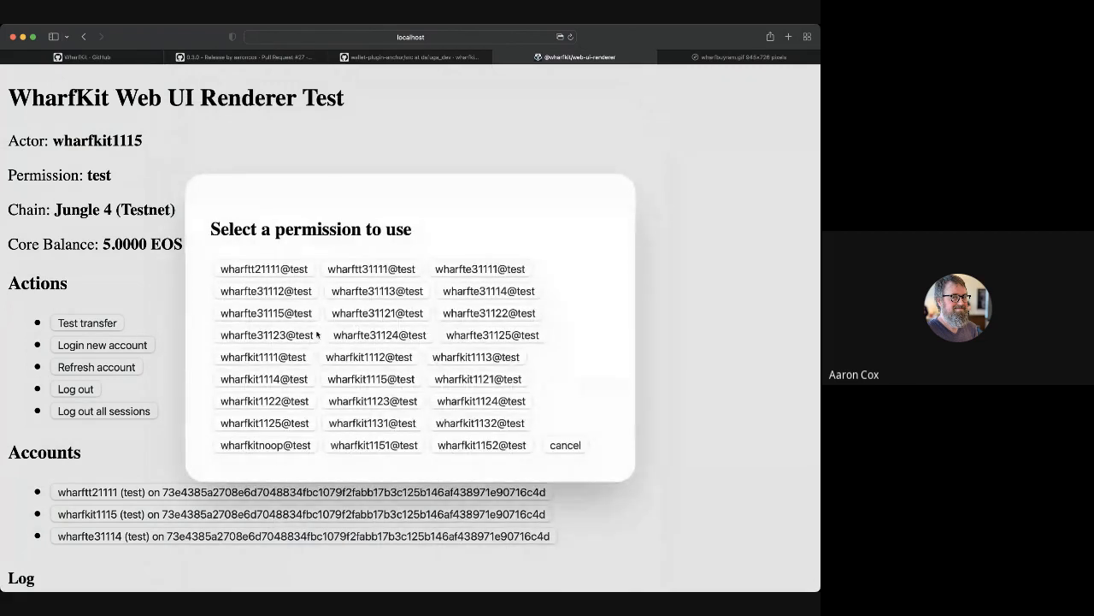
- Log in wharfkit1114 and wharfkit1113 through Private Key Signer, picking a permission for each
click(263, 379)
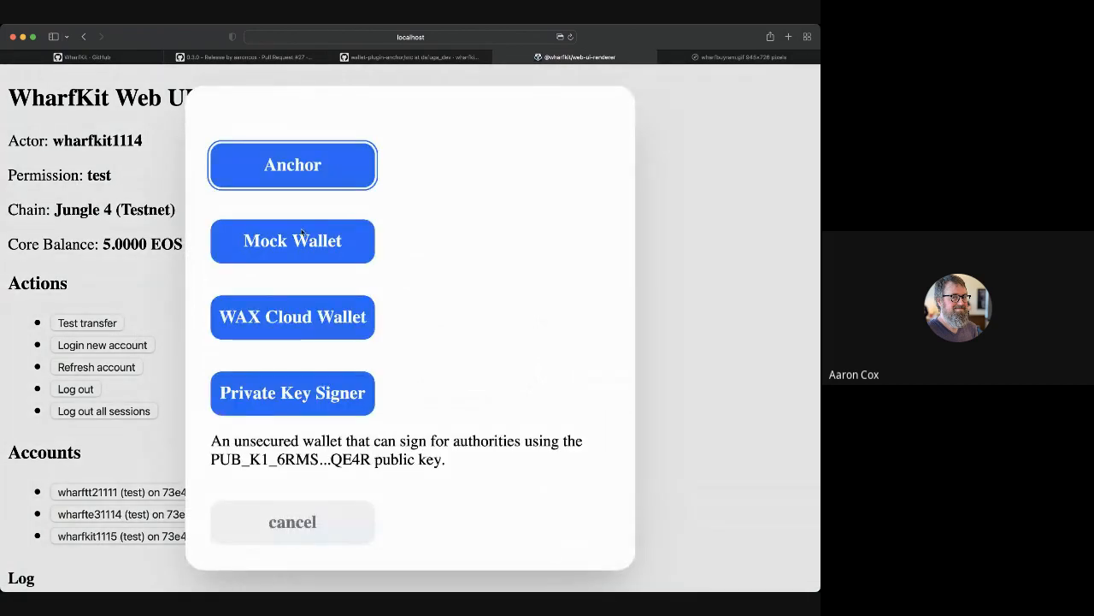
click(292, 165)
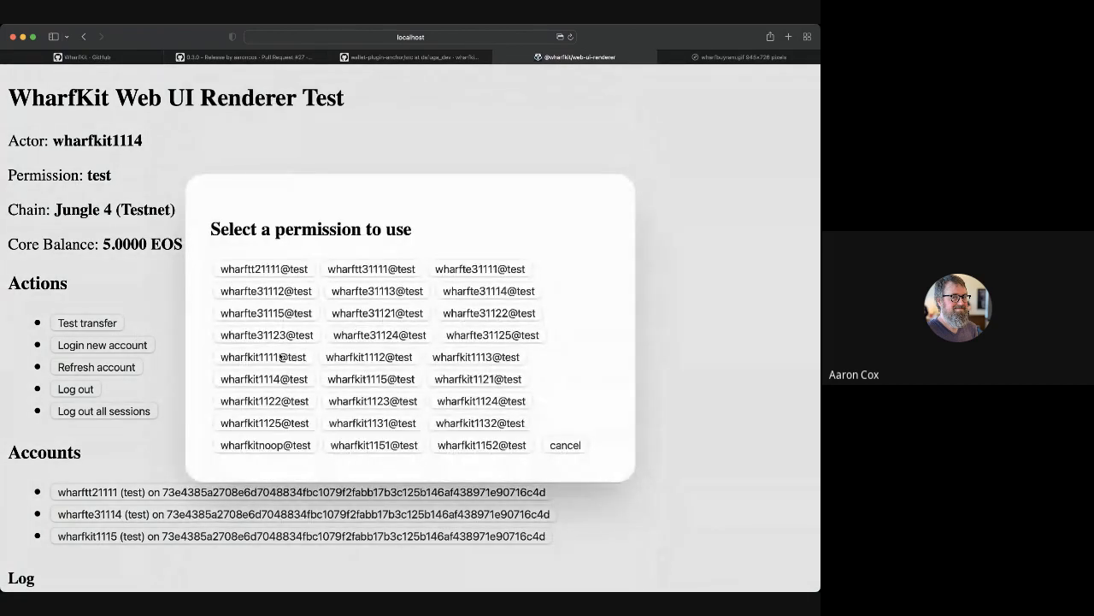
click(476, 356)
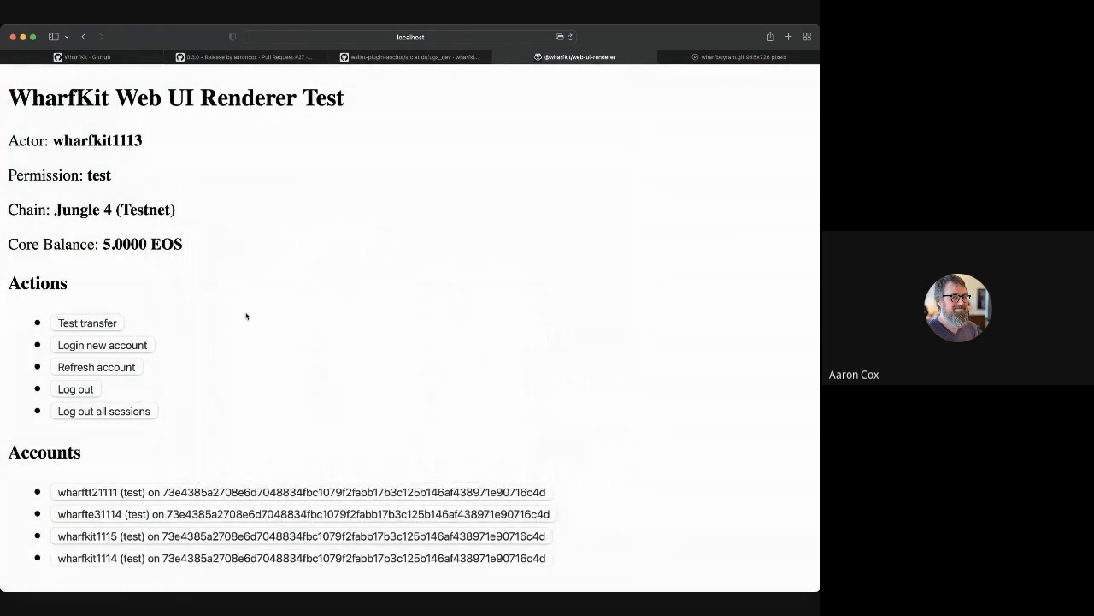
click(87, 322)
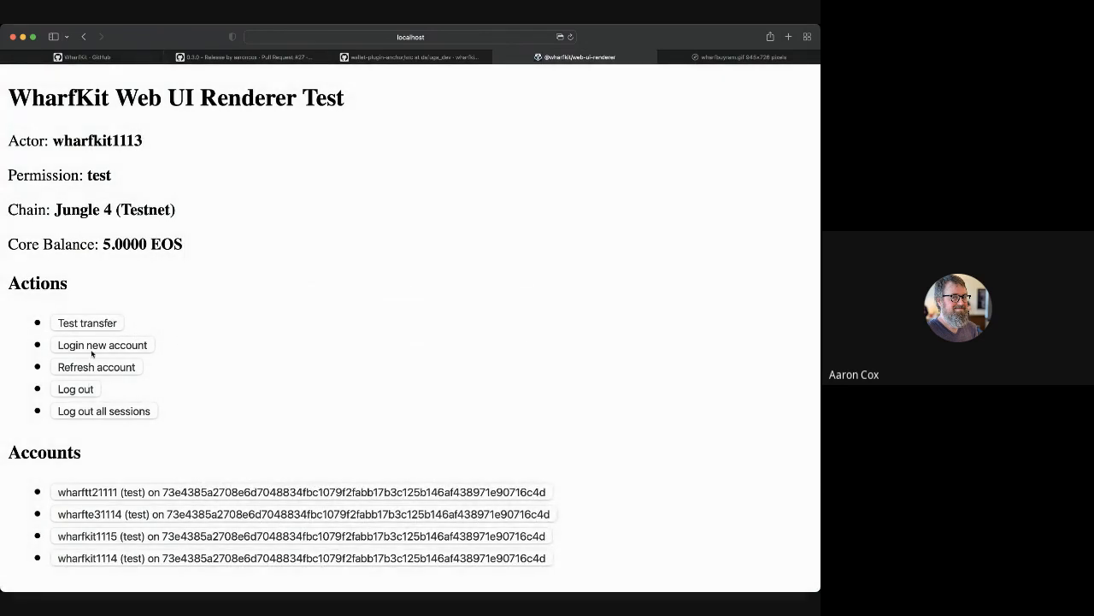
click(101, 344)
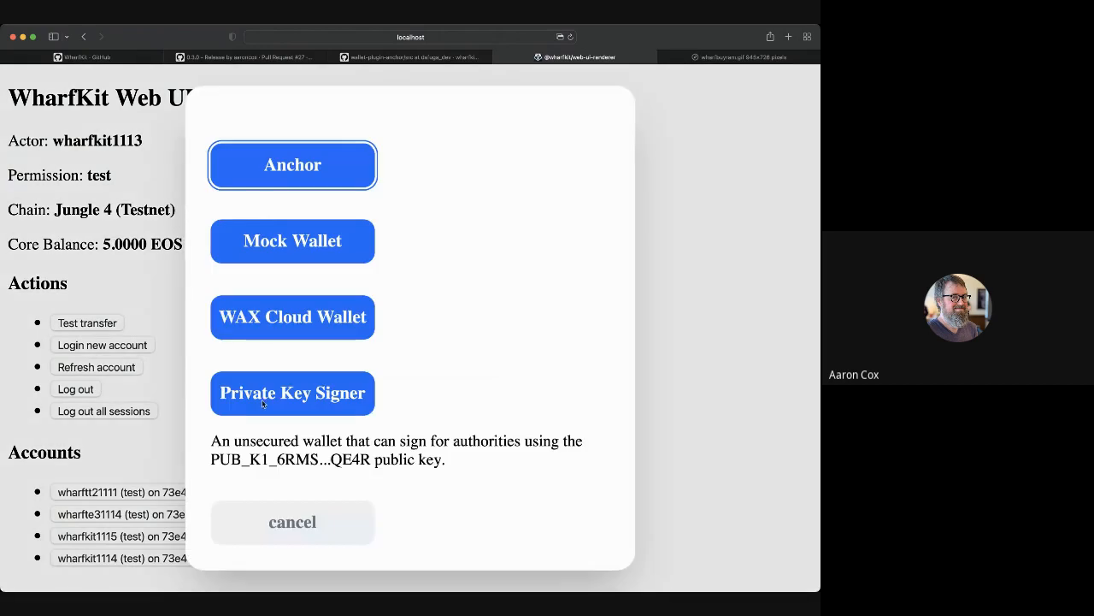
click(291, 164)
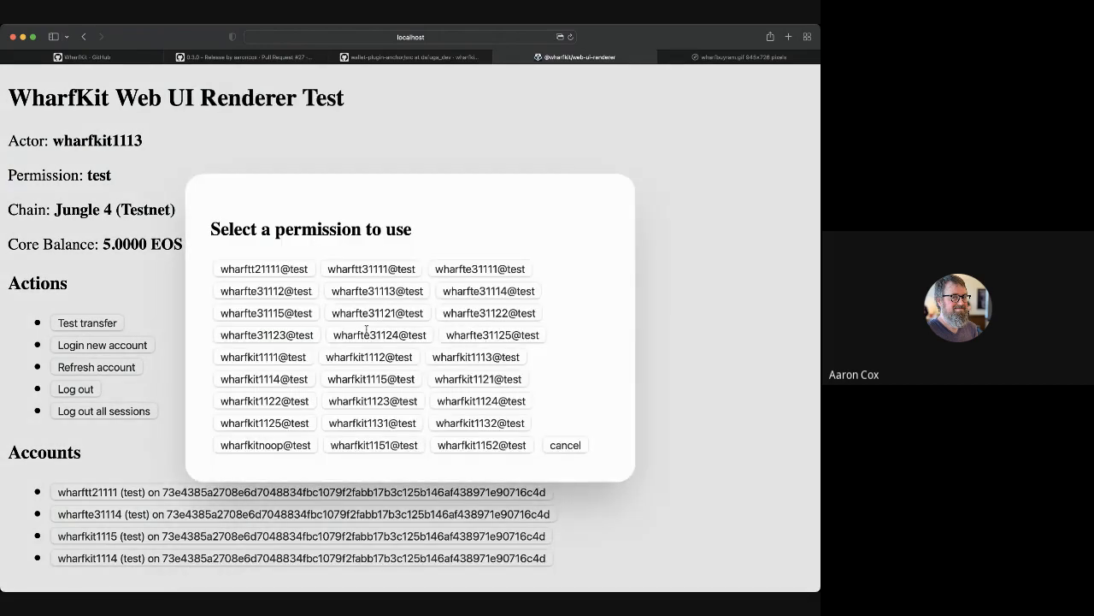
click(368, 356)
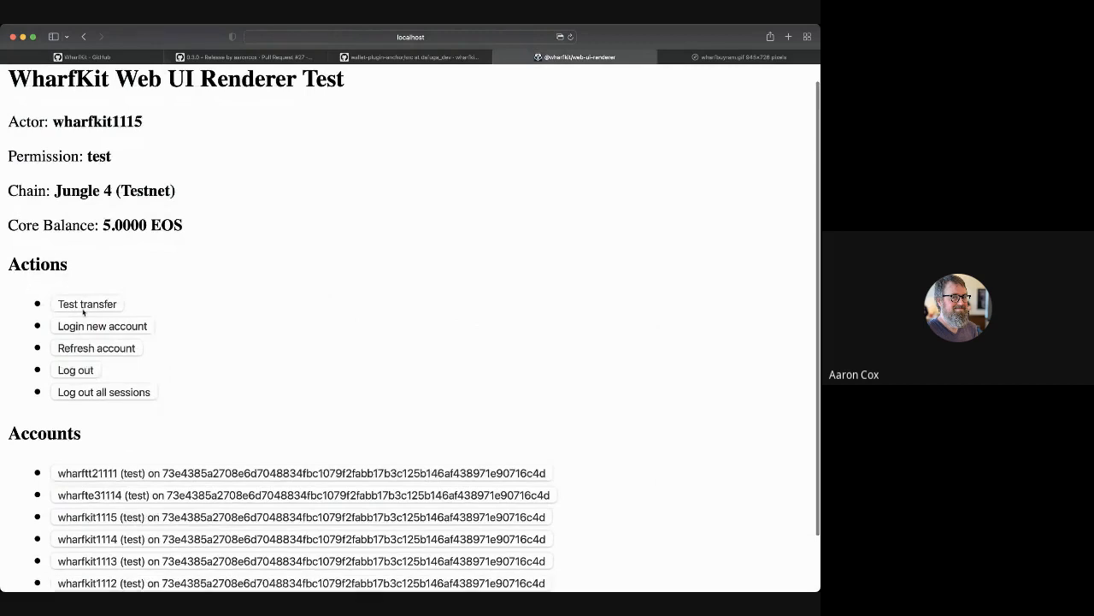
- Run Test transfer and decline the 0.0286 EOS RAM fee, producing the insufficient-RAM error
click(87, 303)
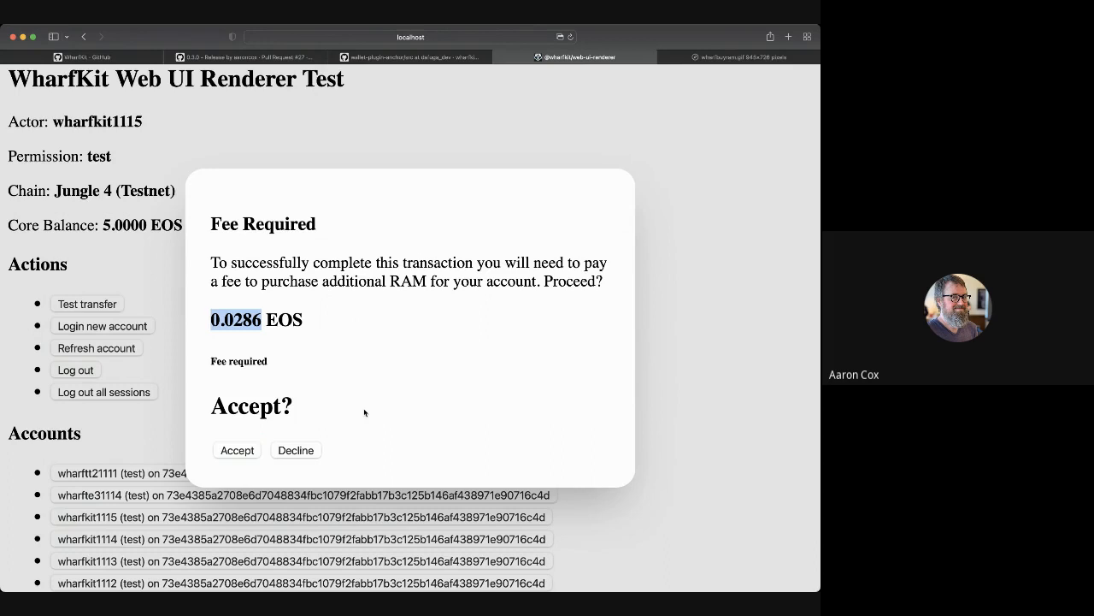
mouse_move(438, 369)
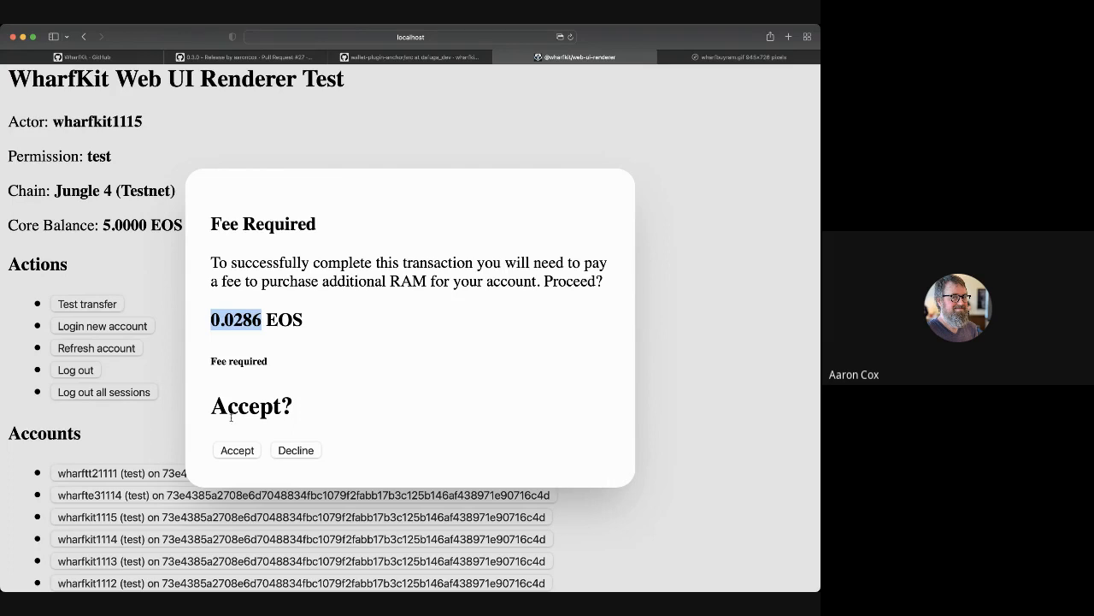
mouse_move(234, 431)
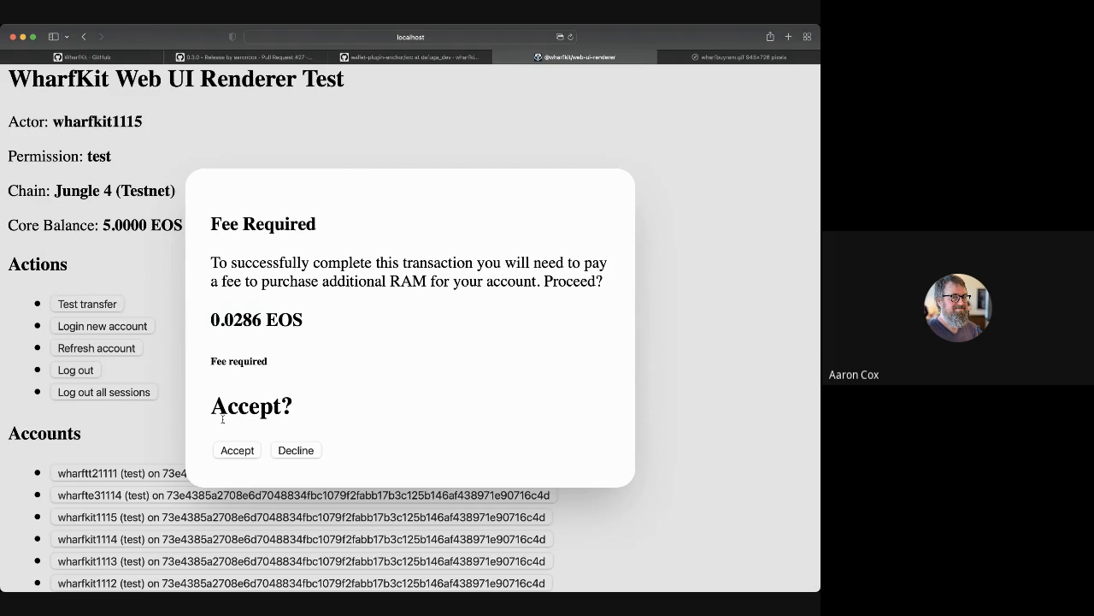
mouse_move(276, 294)
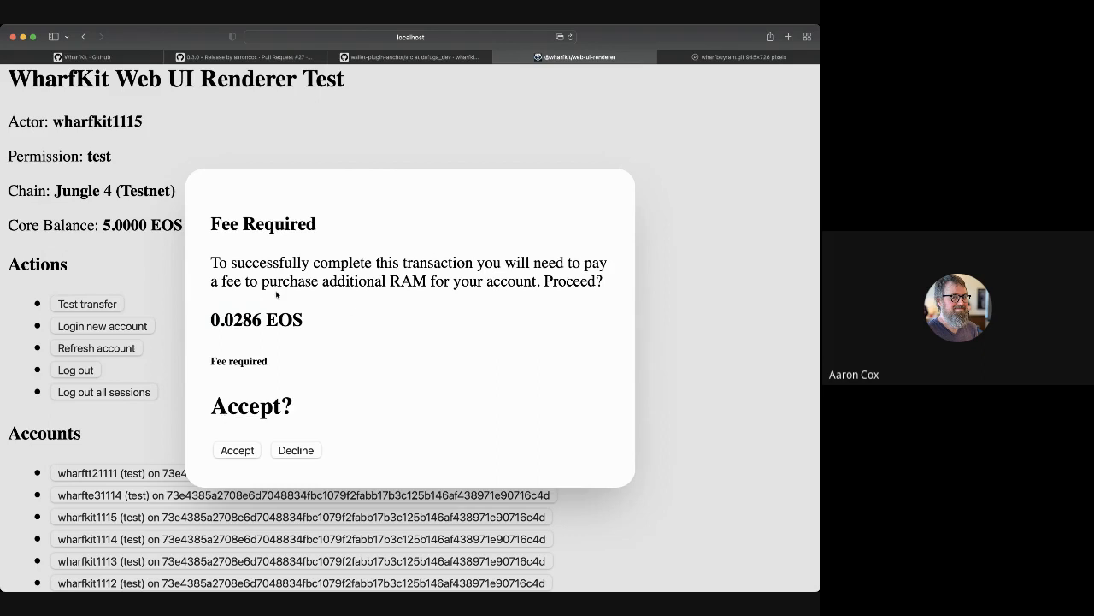
mouse_move(254, 371)
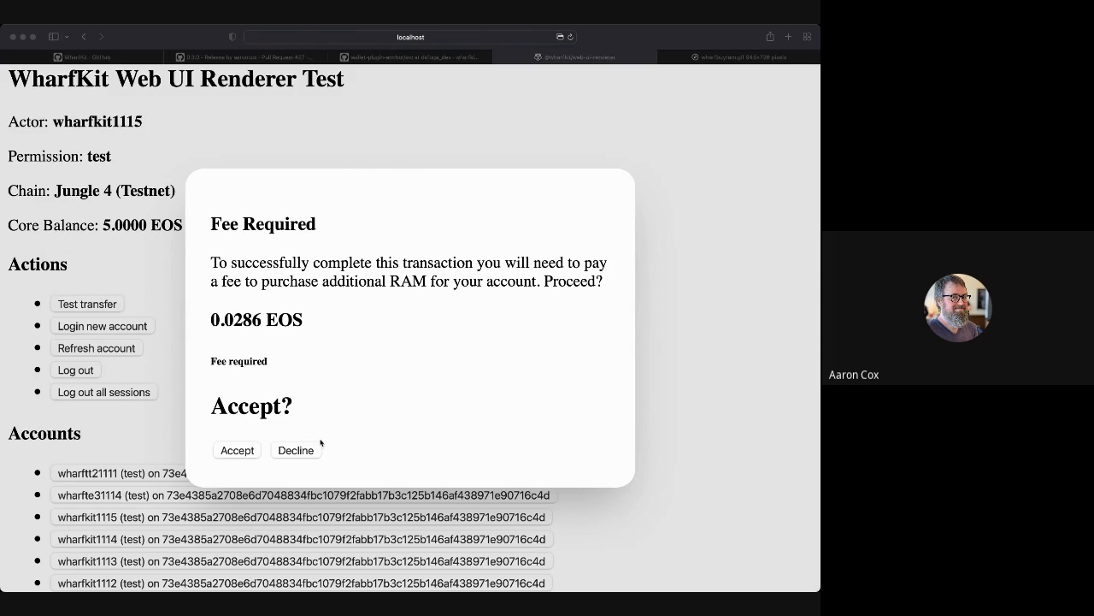
click(237, 449)
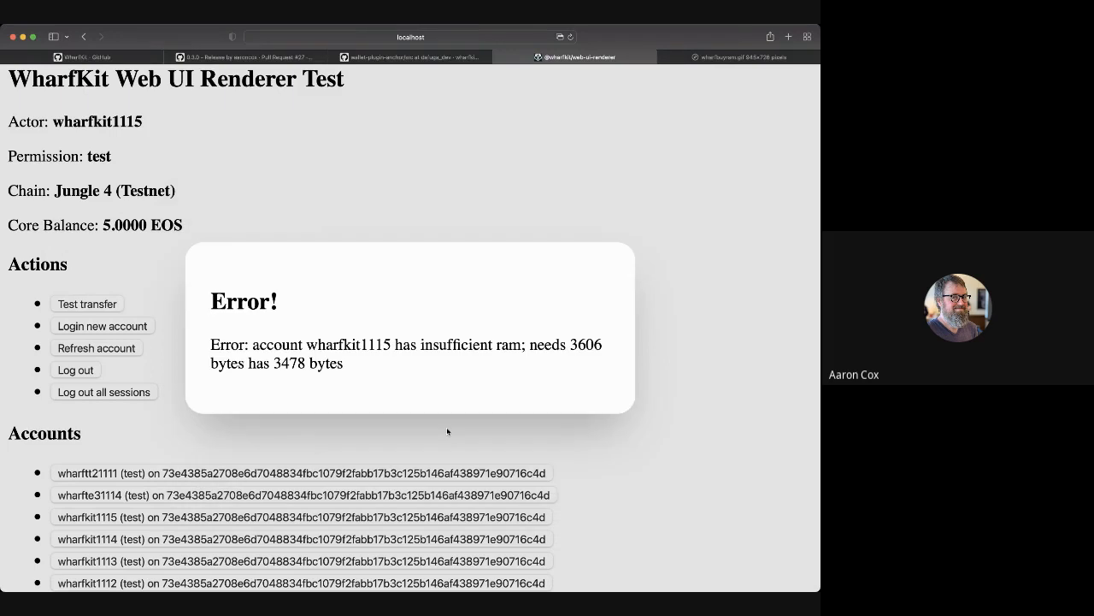